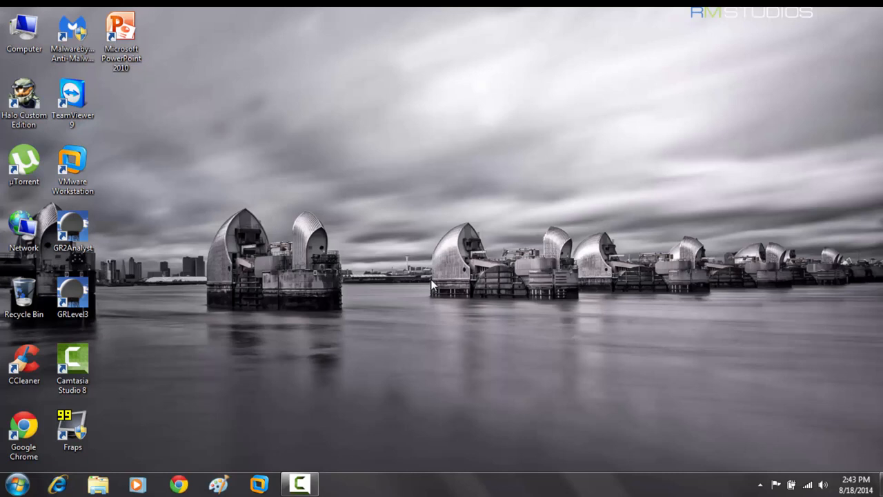
mouse_move(436, 284)
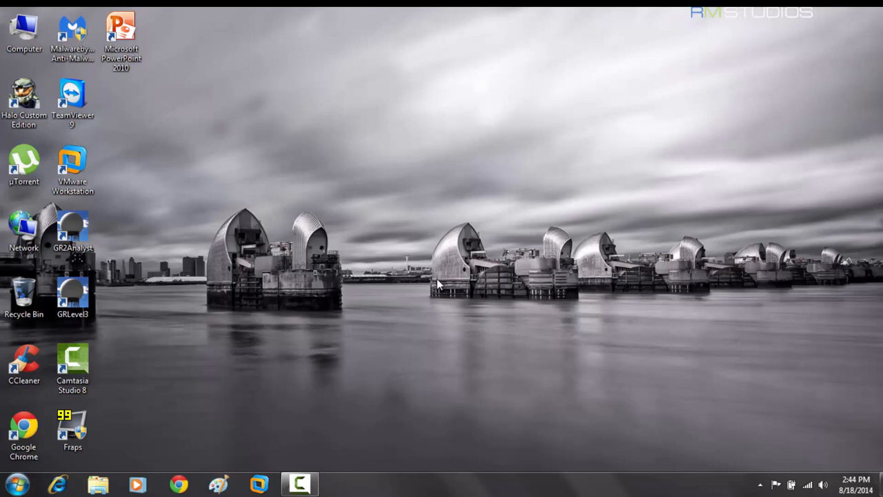
mouse_move(585, 308)
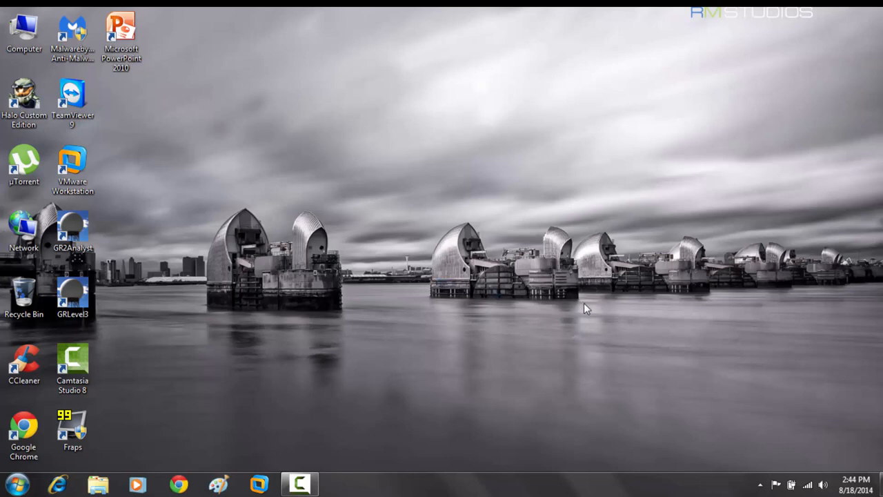
mouse_move(572, 309)
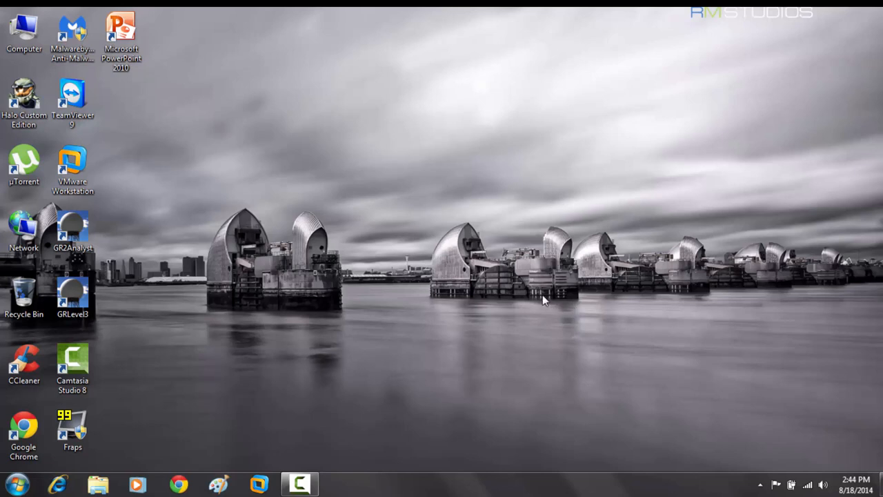
mouse_move(357, 300)
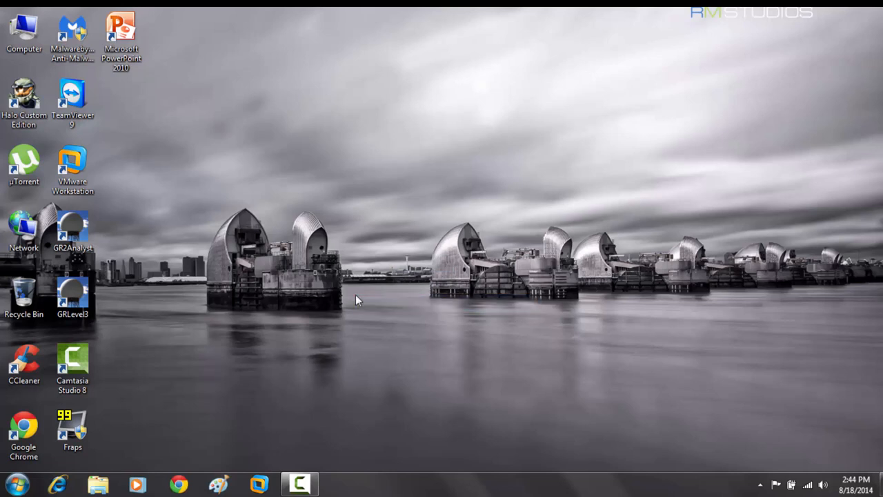
mouse_move(357, 295)
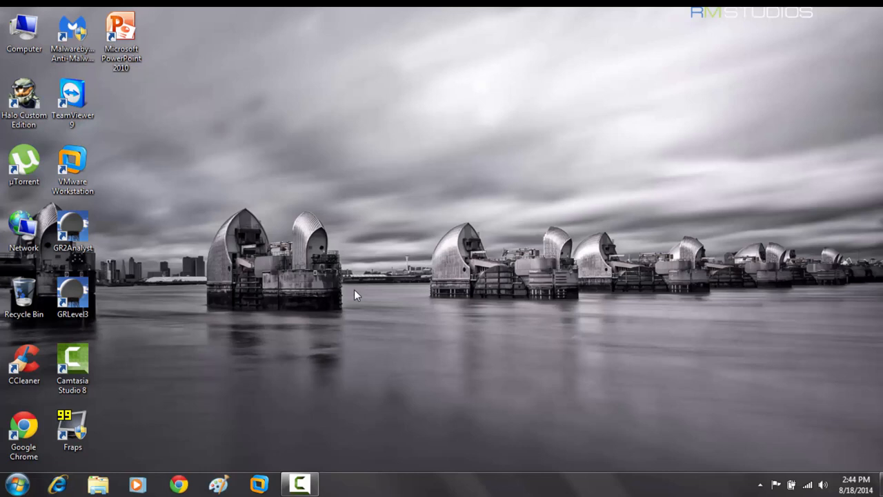
mouse_move(355, 282)
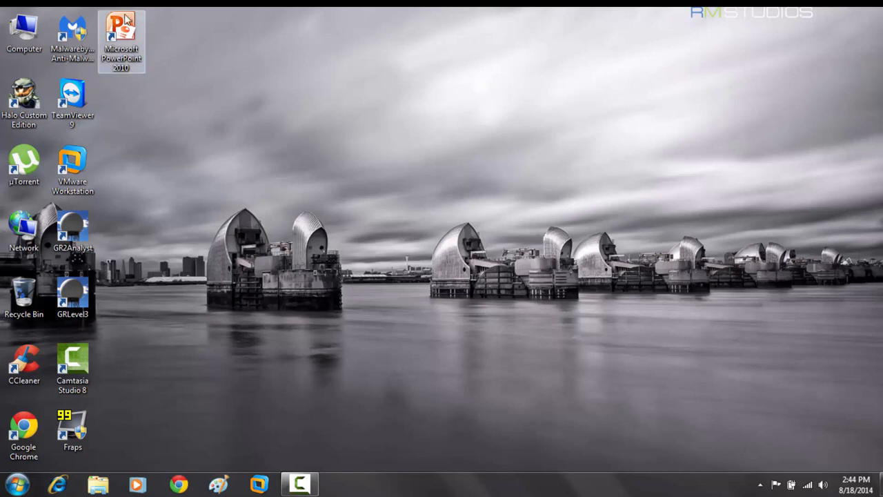
Deselect the desktop icons and wait for the color scheme warning to appear.
click(231, 138)
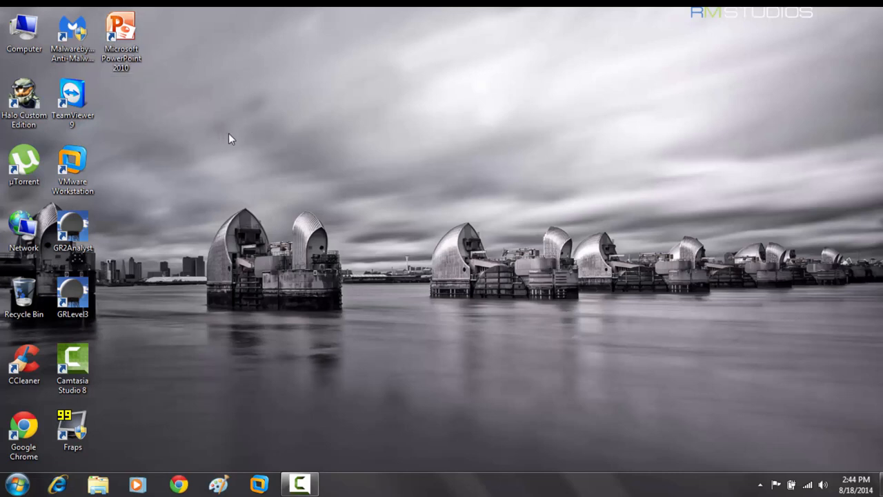
mouse_move(222, 139)
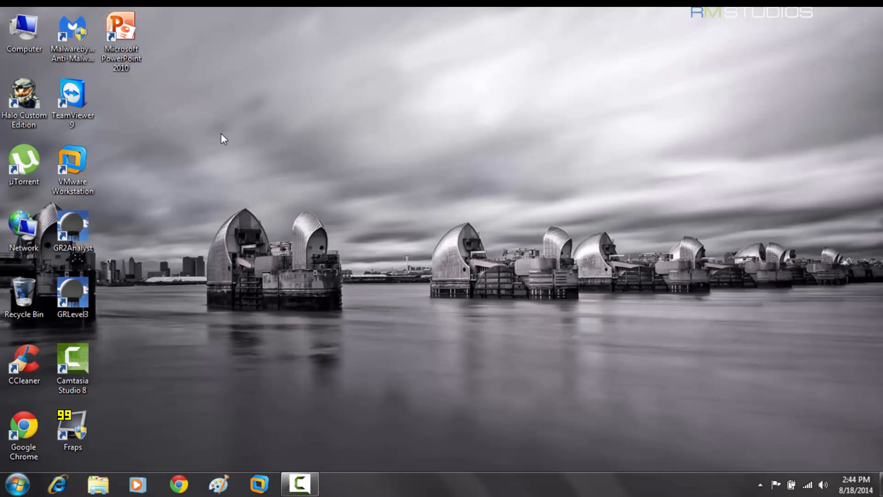
mouse_move(417, 230)
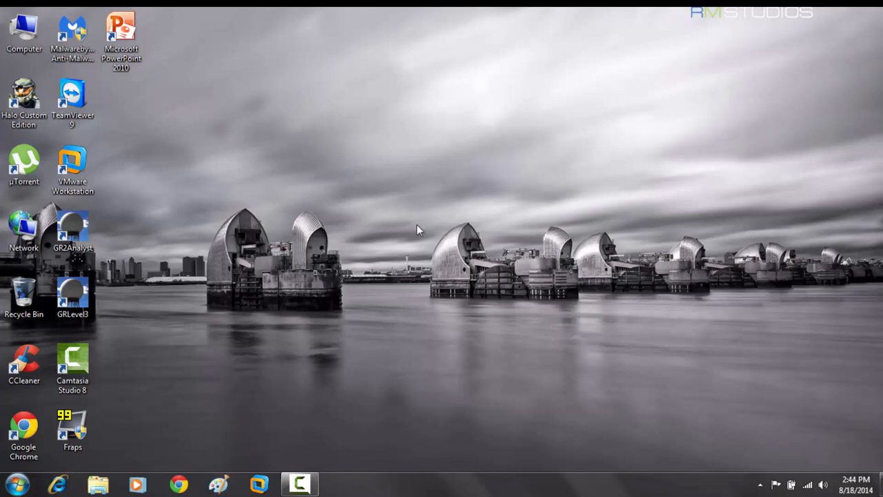
mouse_move(407, 231)
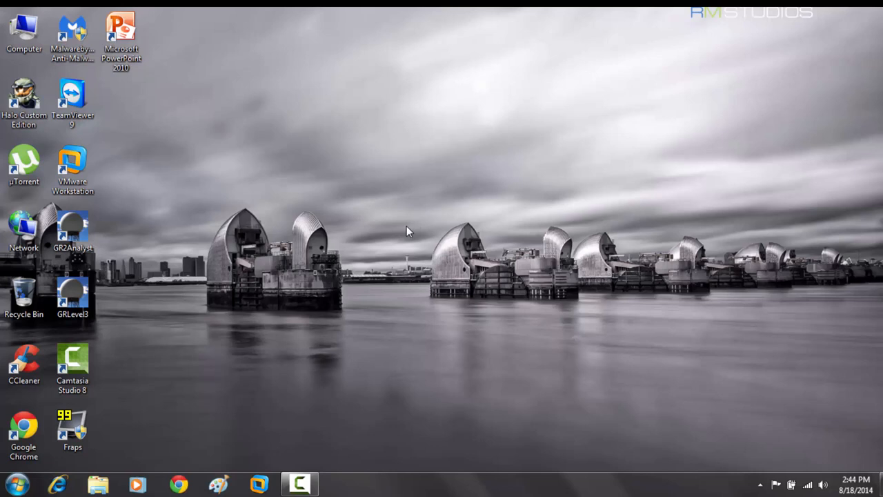
mouse_move(359, 215)
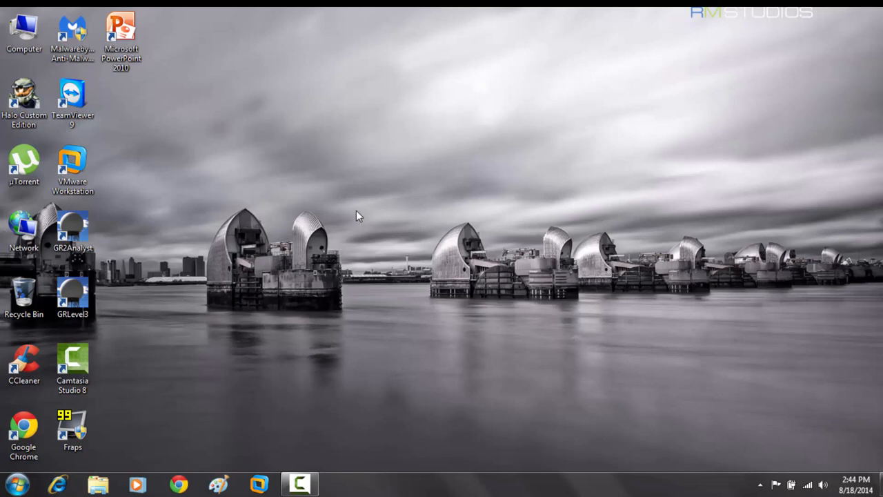
mouse_move(392, 244)
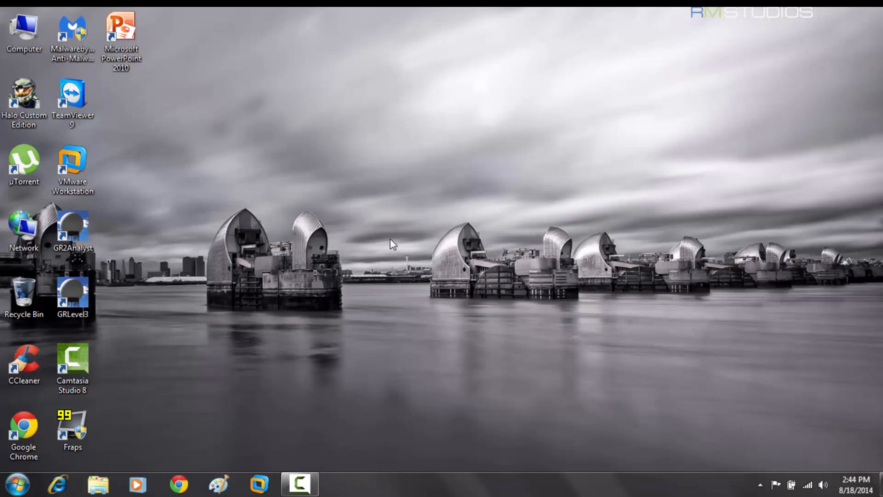
mouse_move(402, 238)
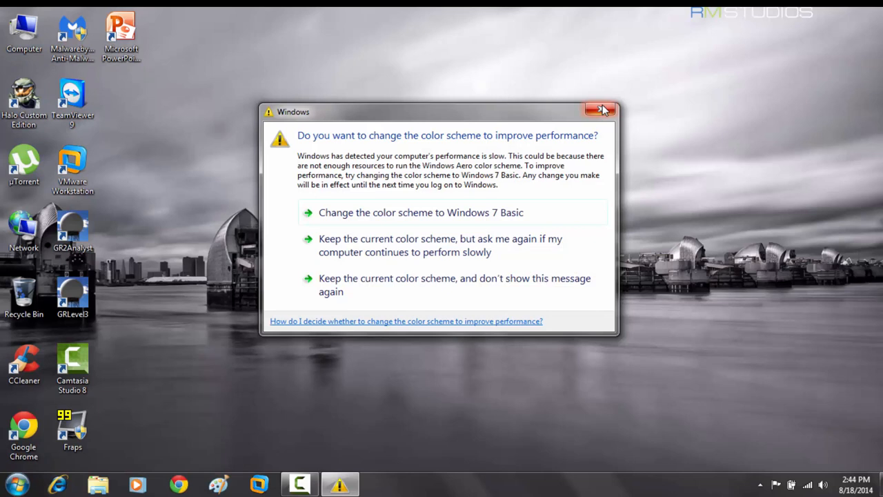
Dismiss the color scheme warning and open Manage from the Computer icon's menu.
click(600, 110)
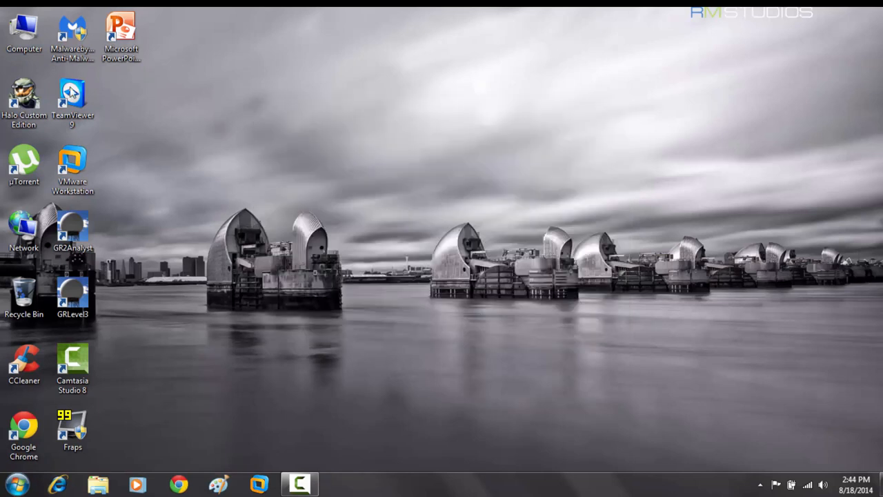
right_click(24, 31)
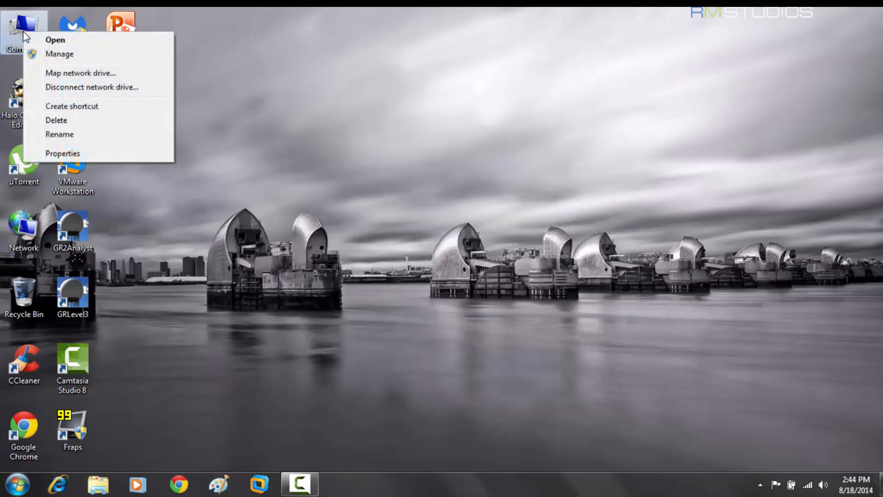
mouse_move(59, 53)
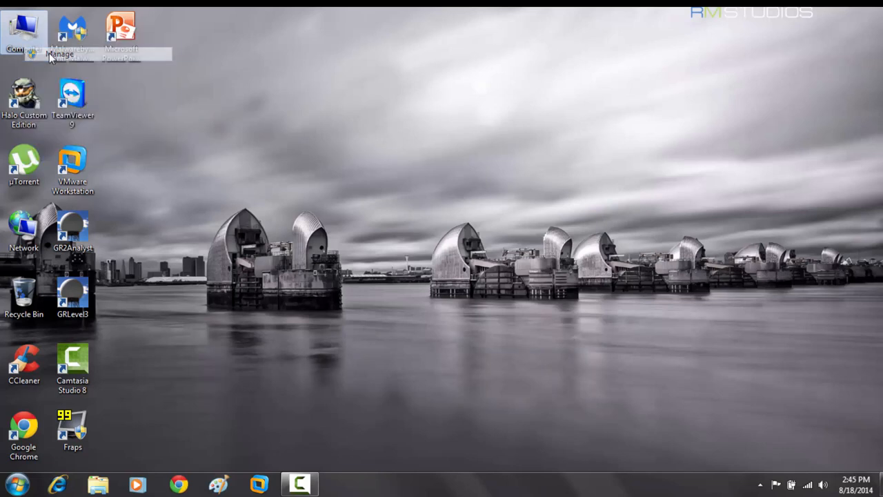
mouse_move(65, 79)
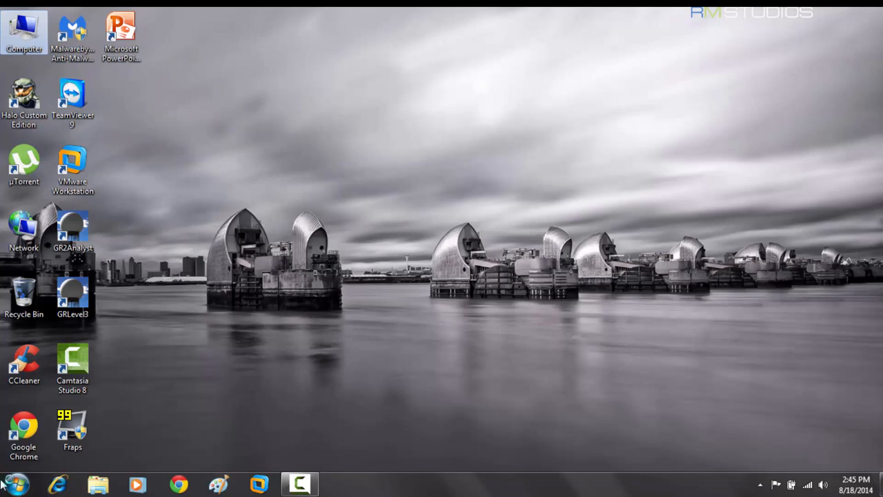
click(13, 484)
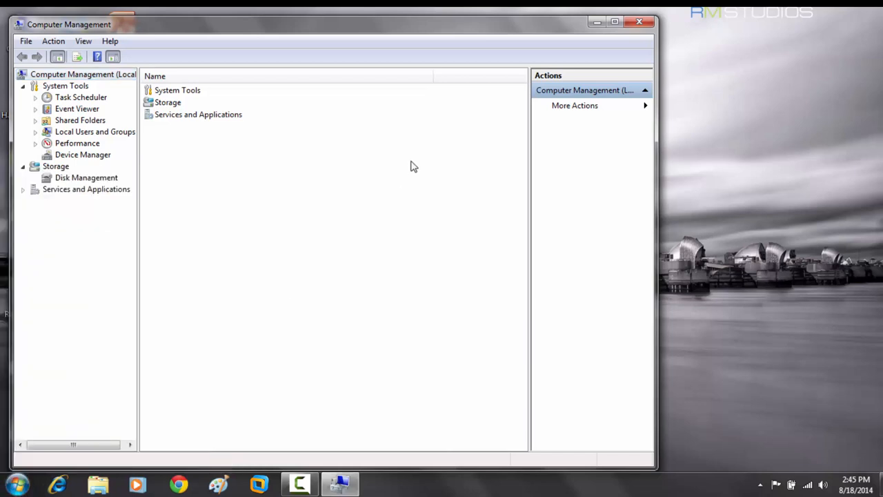
mouse_move(49, 181)
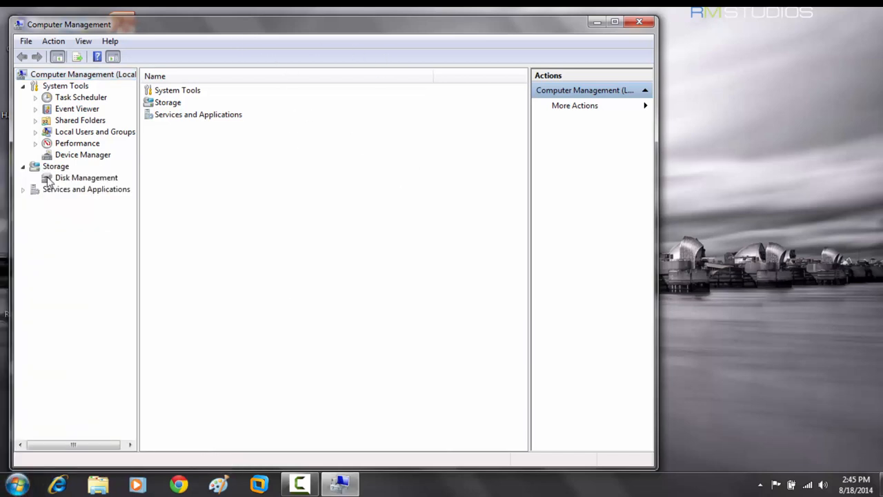
Select Disk Management under Storage and let it connect to the disk service.
click(86, 177)
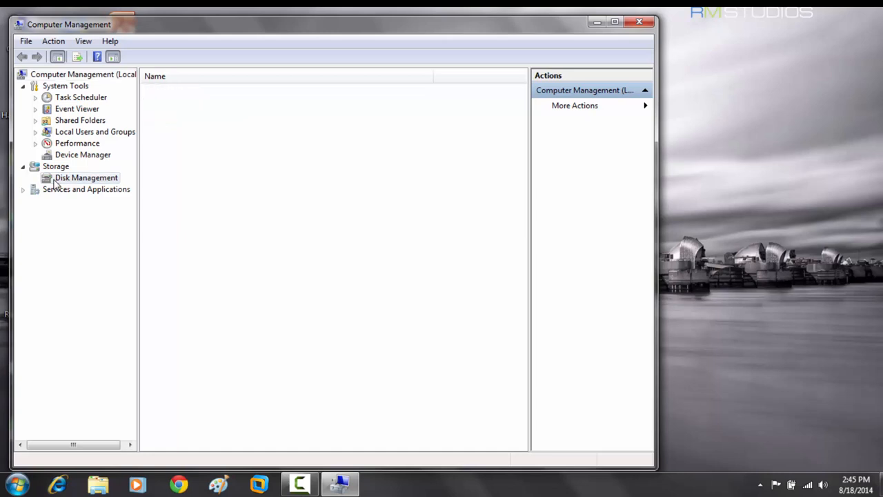
click(86, 178)
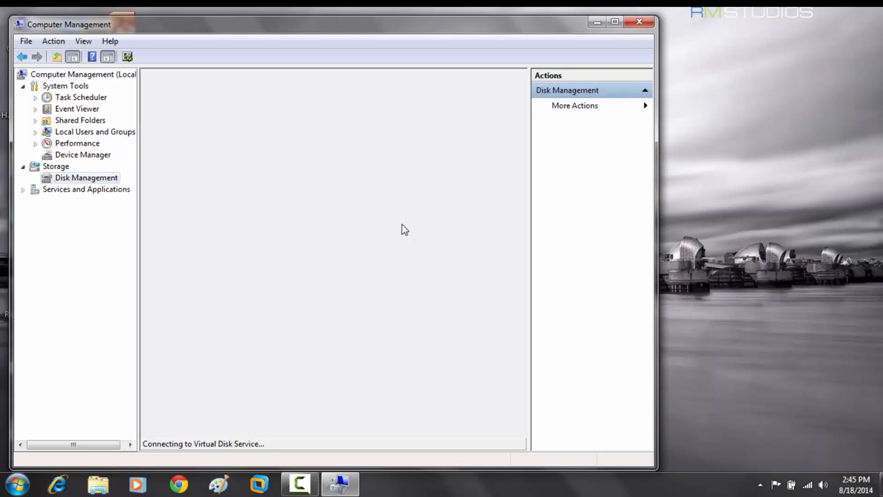
mouse_move(358, 217)
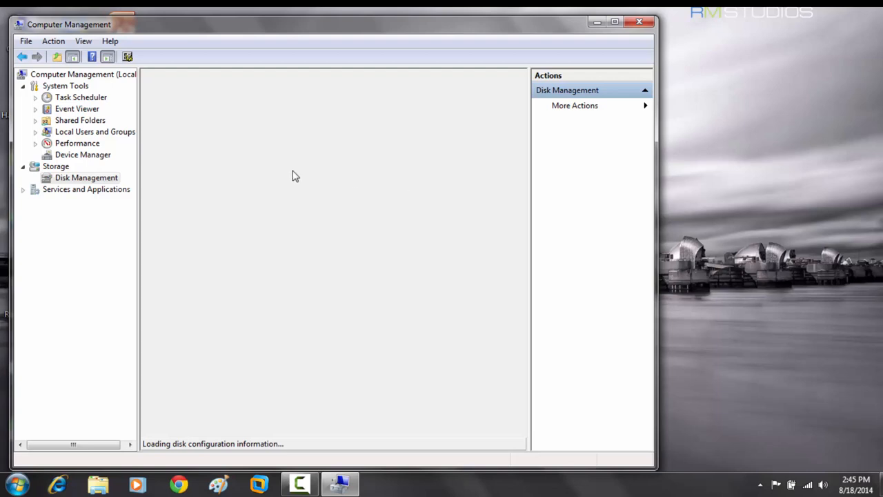
mouse_move(287, 200)
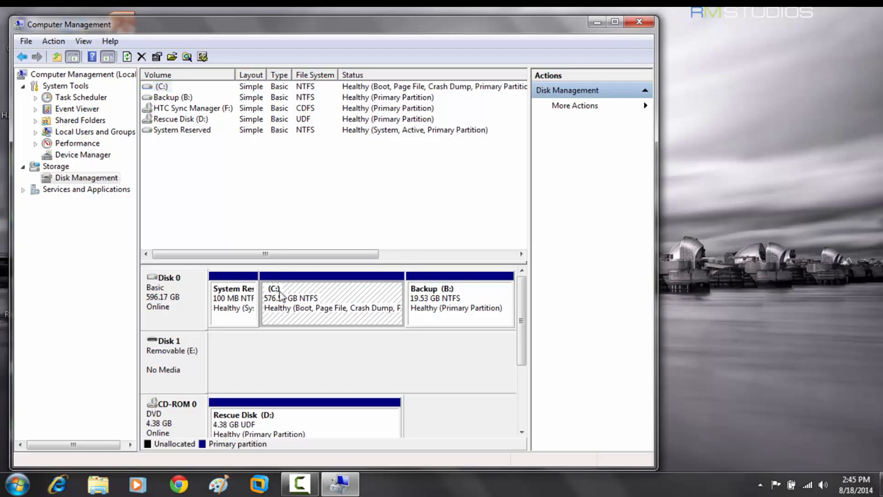
mouse_move(316, 309)
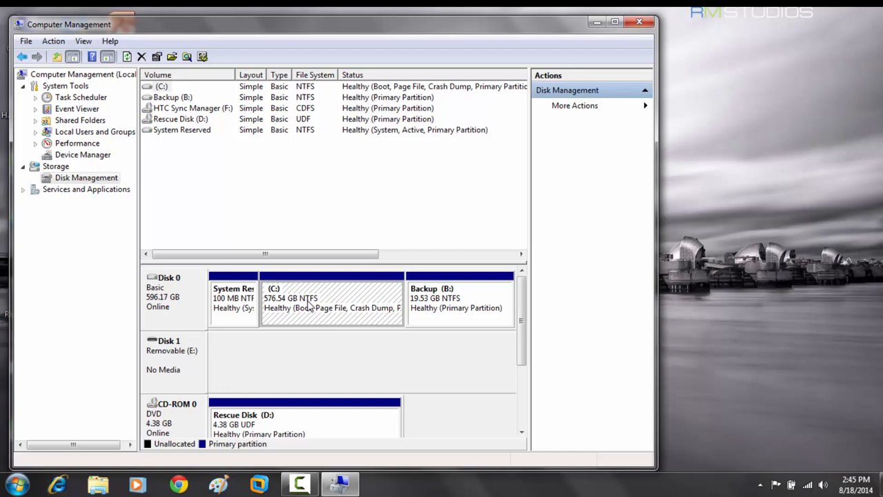
Choose Shrink Volume from the C: partition's context menu.
right_click(304, 300)
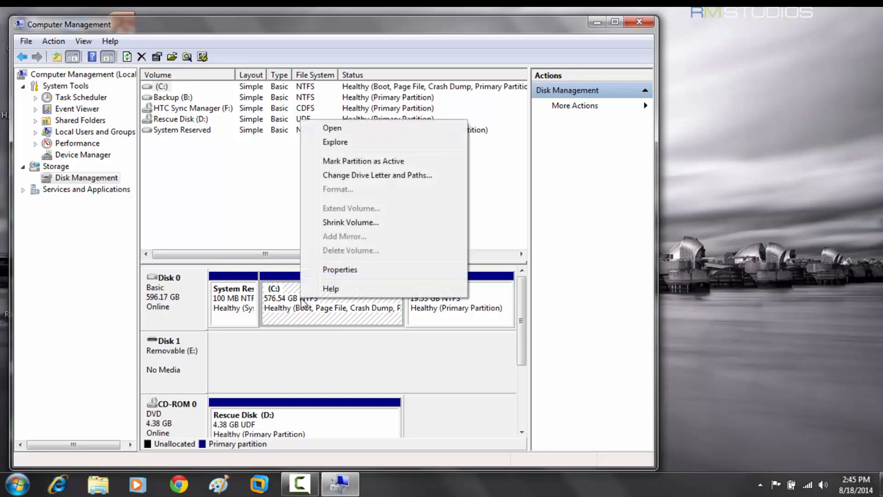
mouse_move(350, 221)
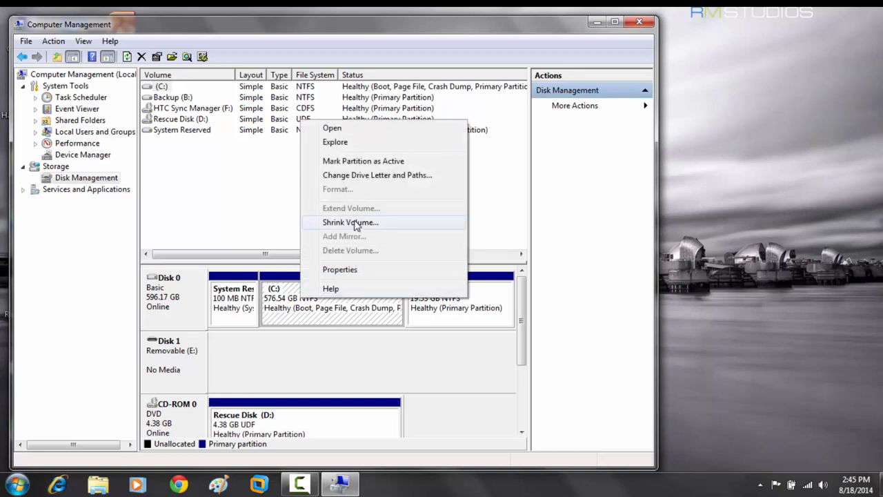
click(350, 222)
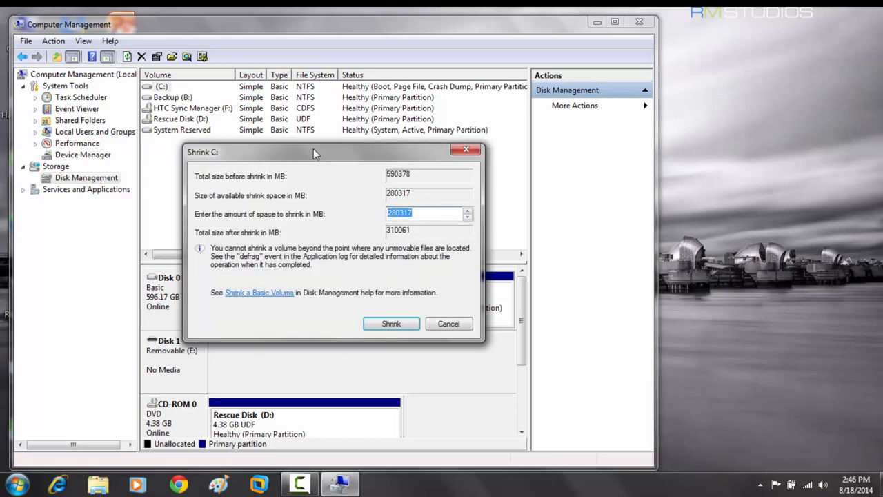
mouse_move(291, 158)
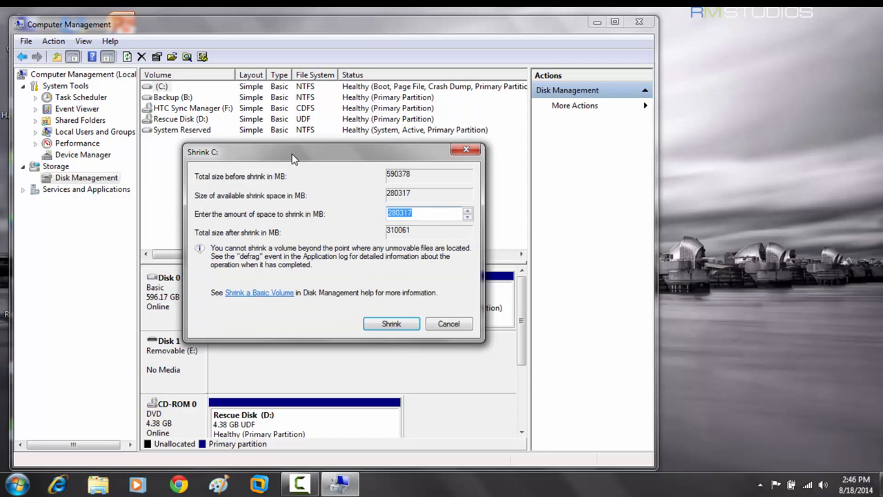
mouse_move(378, 197)
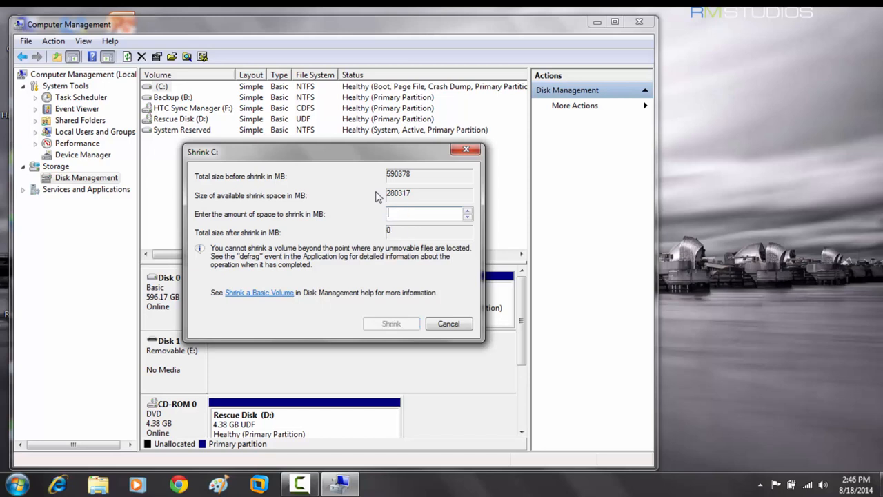
Enter 20000 MB as the shrink amount in the Shrink C: dialog.
text(20000)
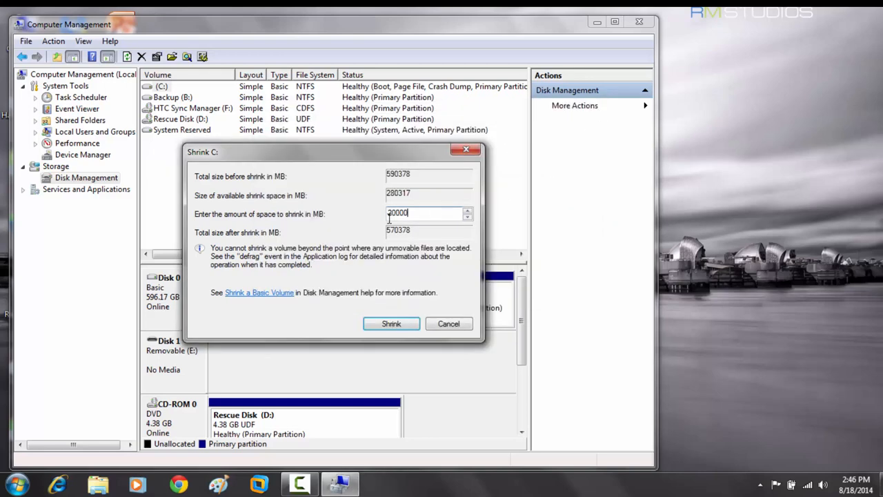
triple_click(428, 212)
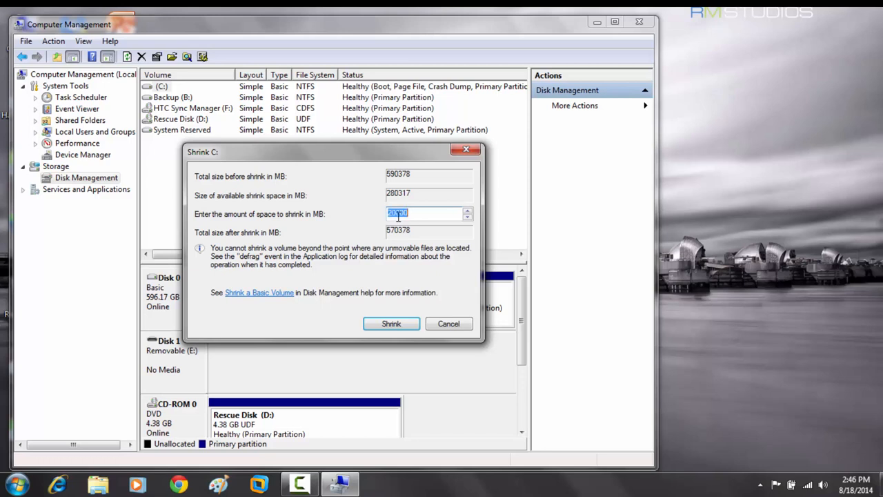
click(418, 213)
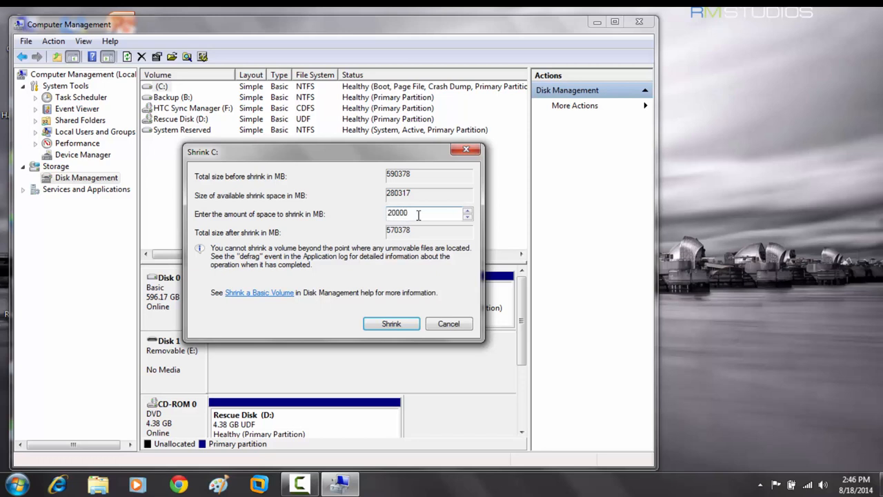
triple_click(407, 213)
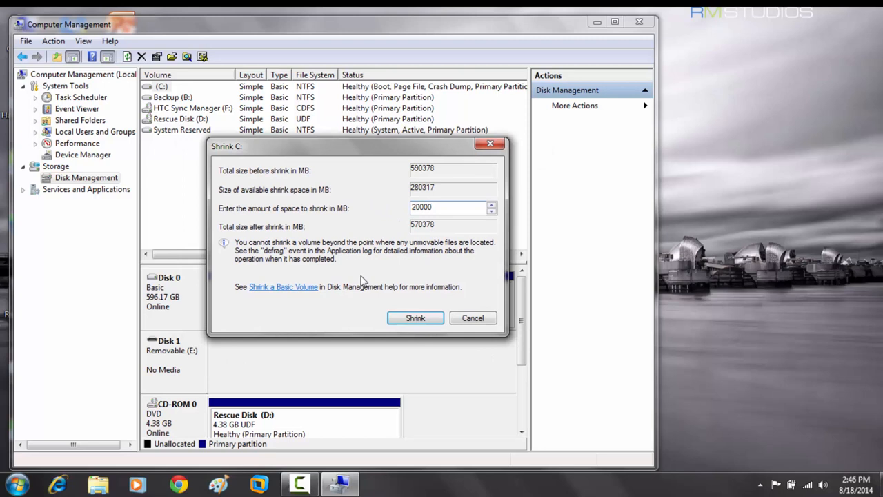
Confirm the shrink and open the 19.53 GB unallocated block's context menu.
click(415, 318)
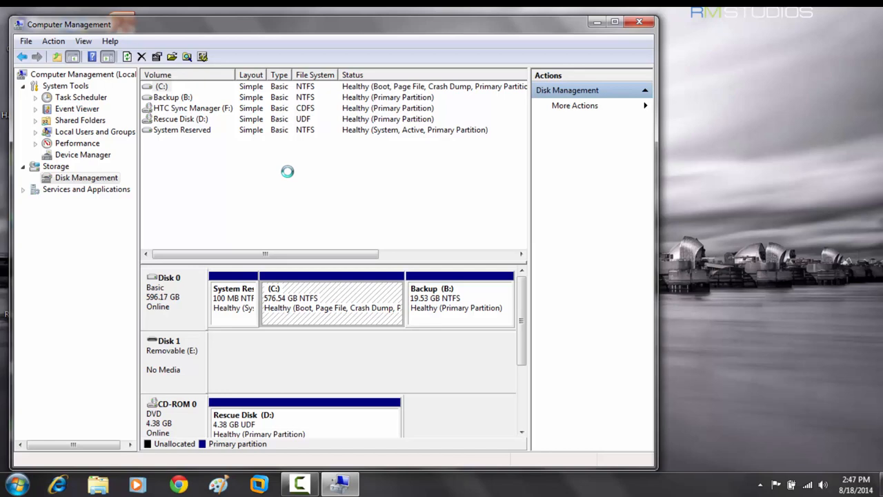
mouse_move(280, 171)
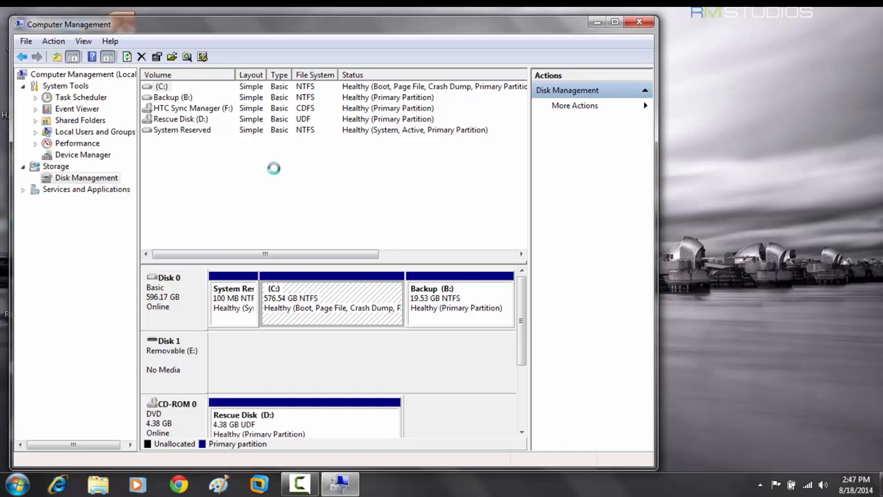
mouse_move(283, 163)
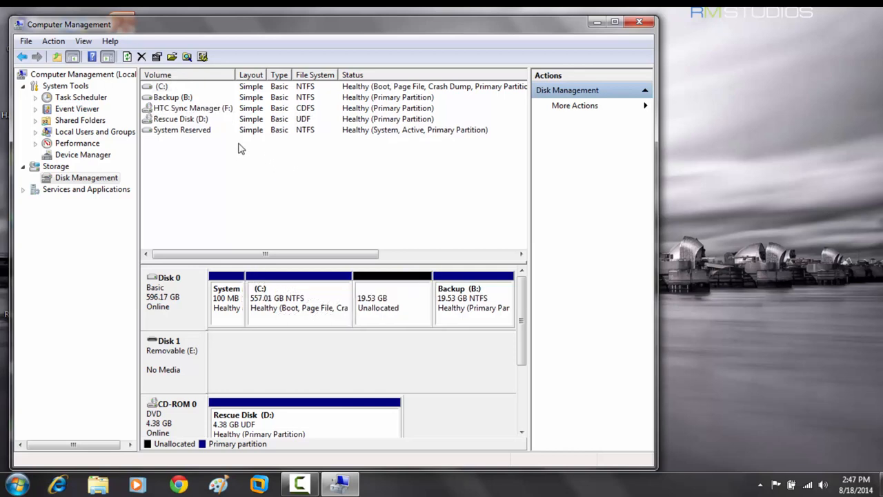
mouse_move(363, 204)
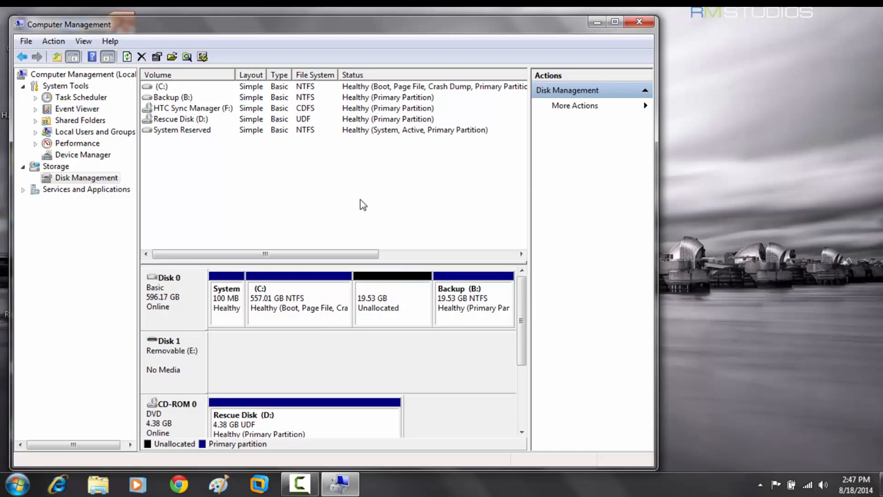
mouse_move(384, 318)
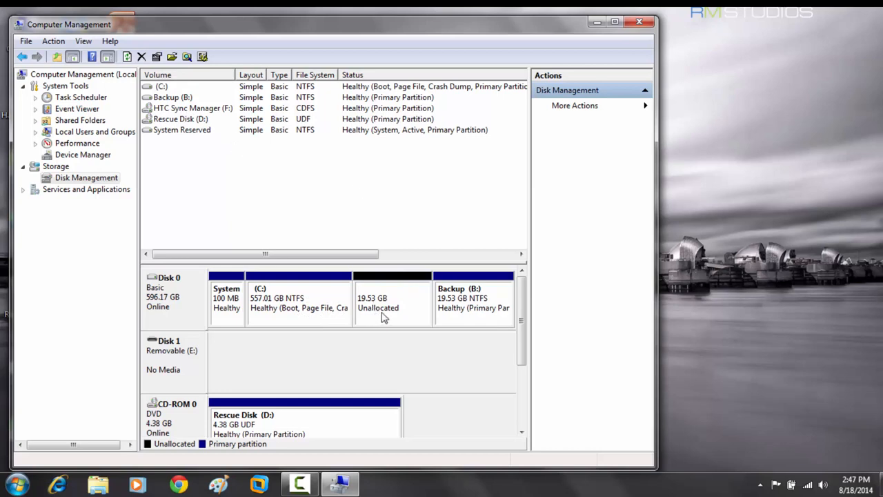
right_click(392, 298)
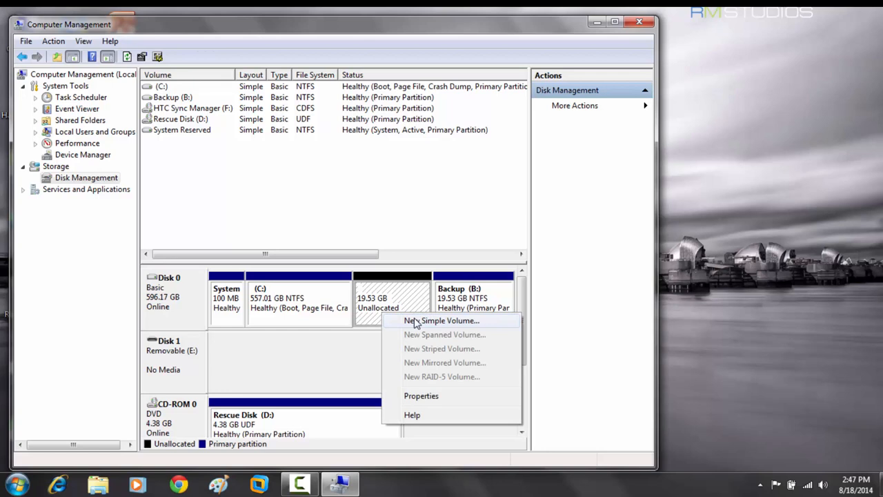
Create a 19999 MB NTFS simple volume labelled 'Backup 1' via the wizard.
click(442, 320)
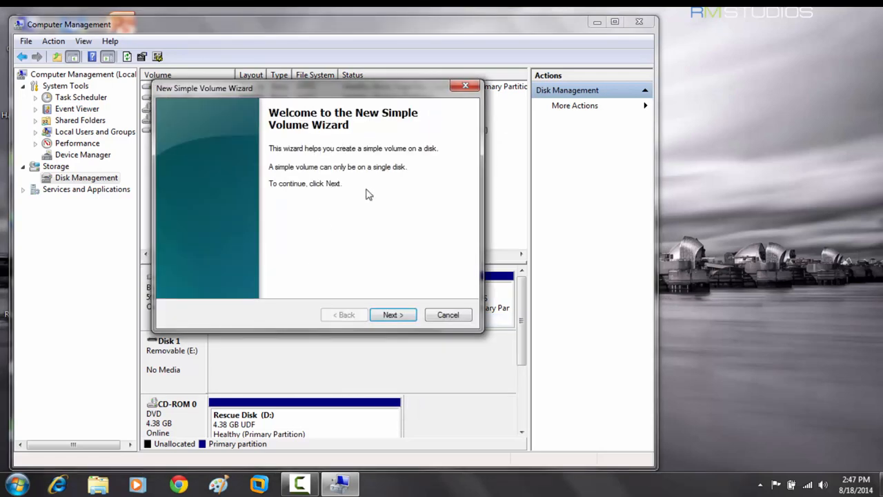
click(392, 315)
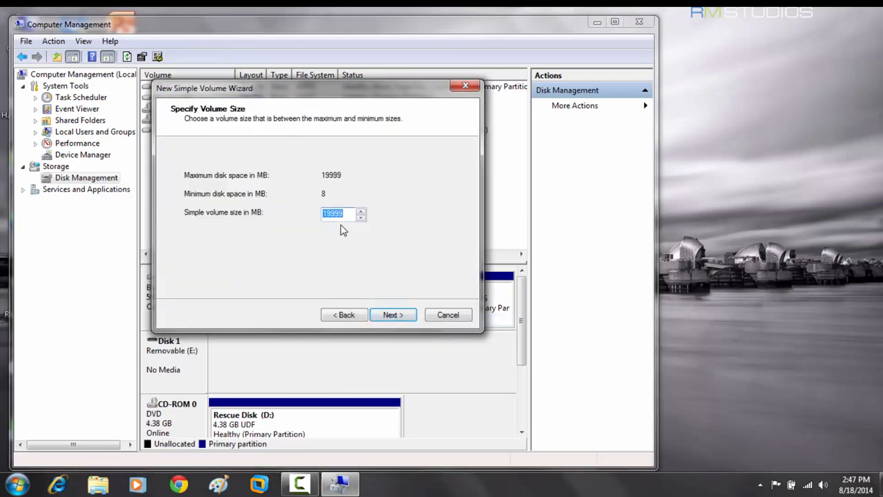
click(392, 315)
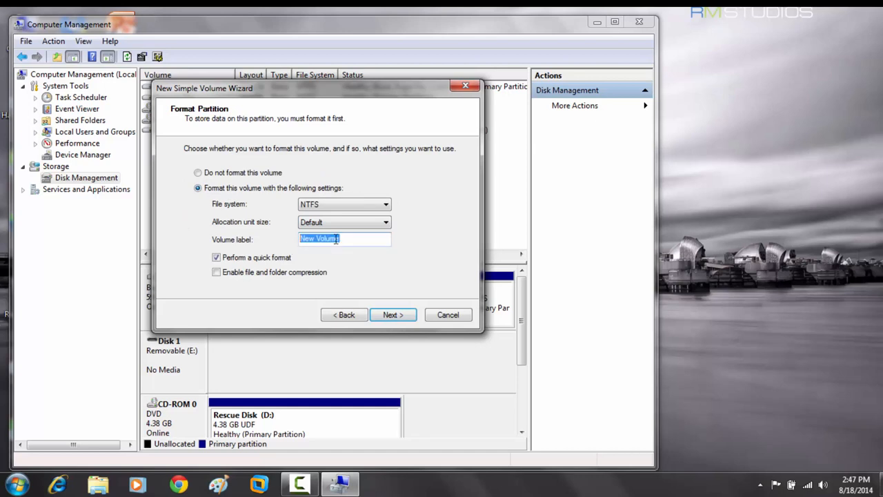
text(Backup 1)
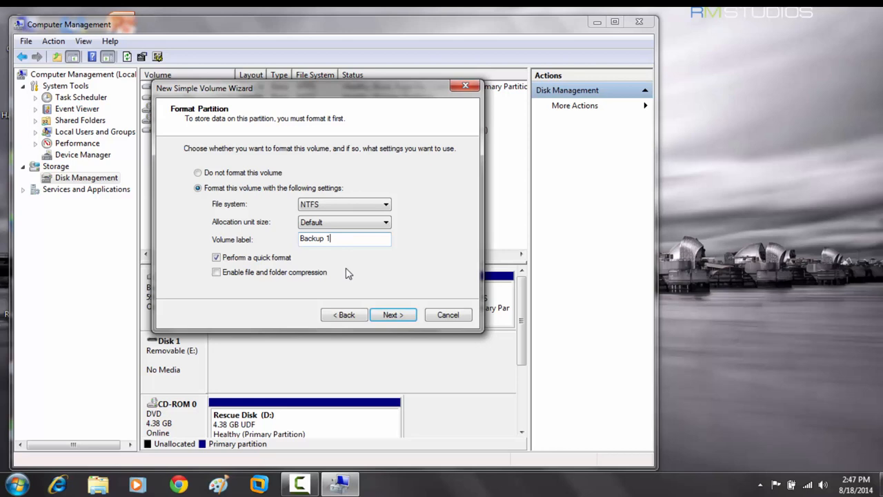
click(393, 315)
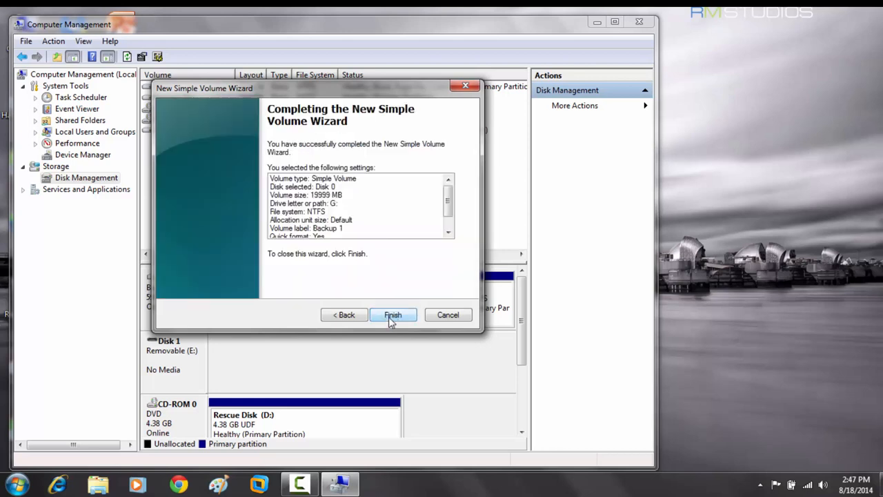
click(393, 315)
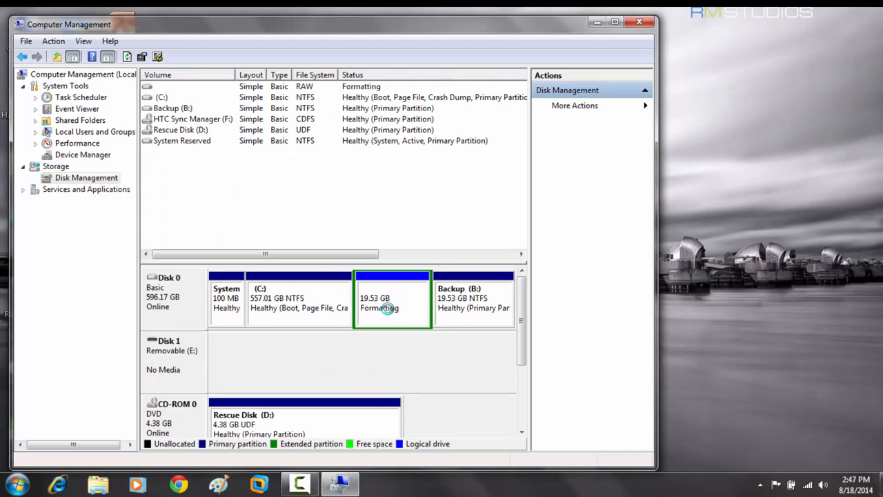
mouse_move(466, 124)
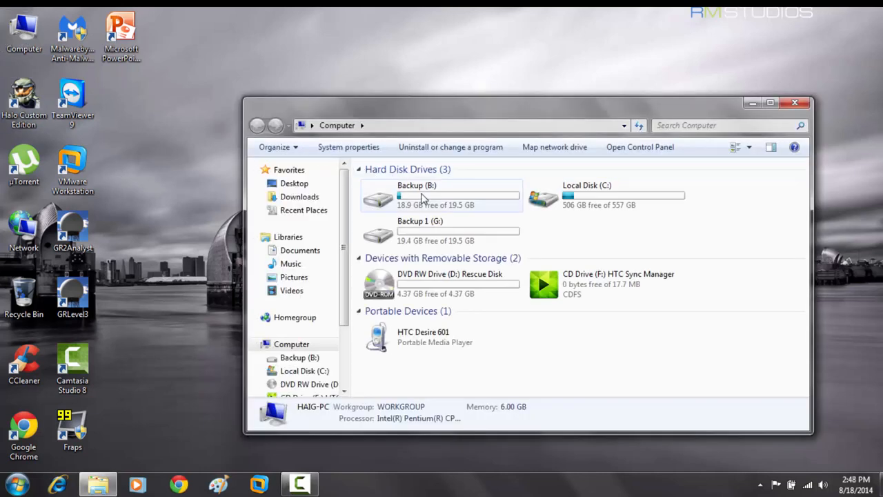
Check the Backup 1 (G:) drive details in Computer, then open it.
click(420, 231)
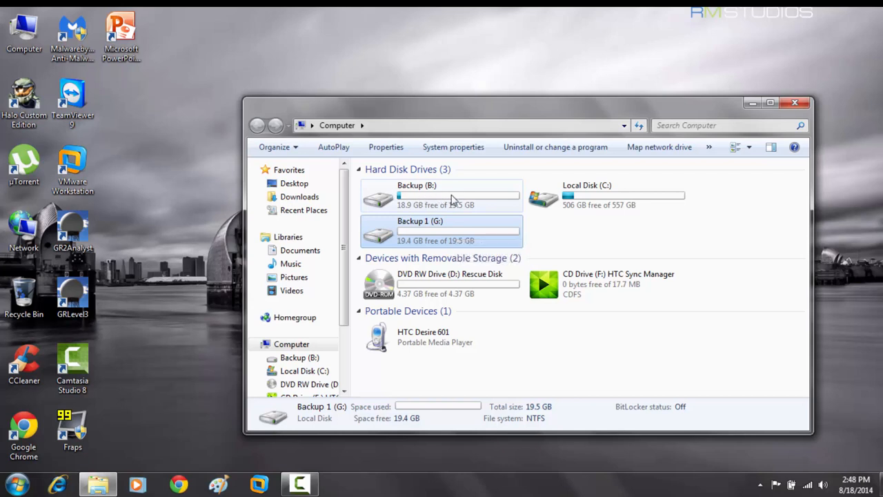
mouse_move(418, 235)
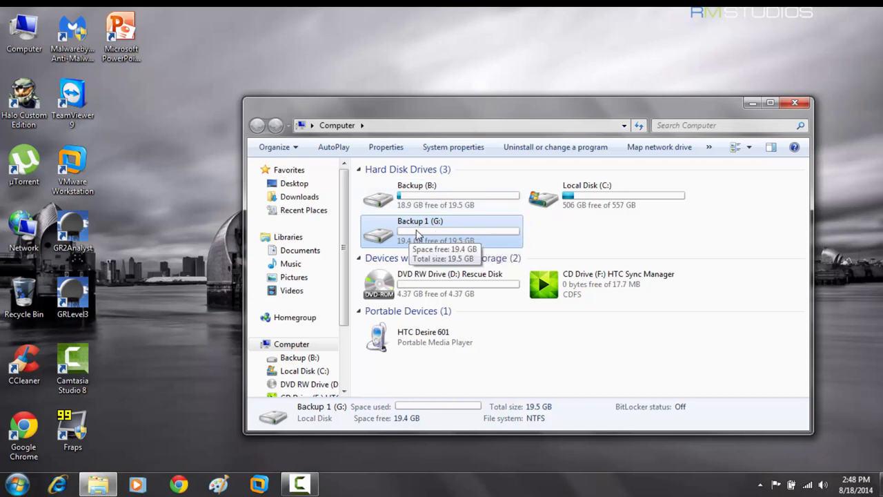
mouse_move(433, 232)
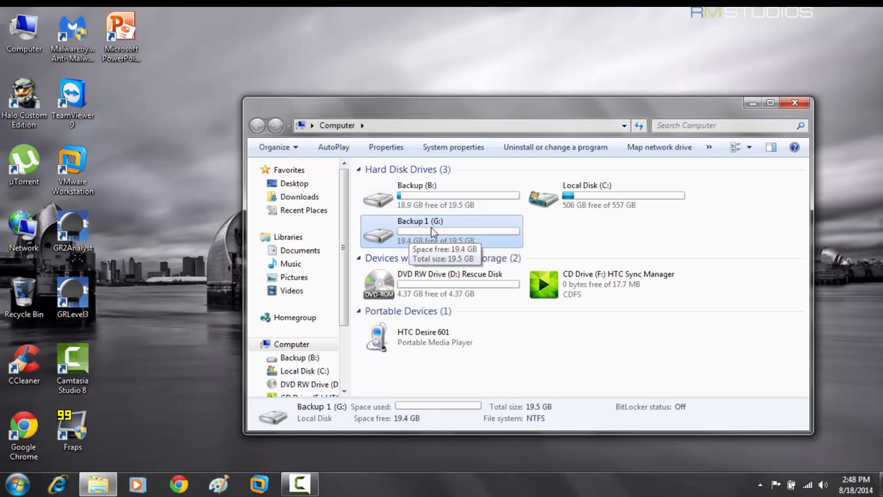
click(606, 195)
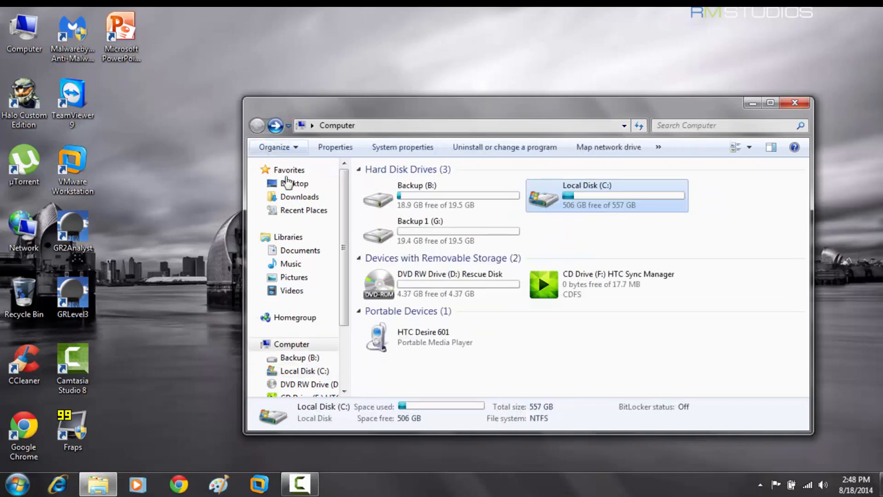
click(441, 231)
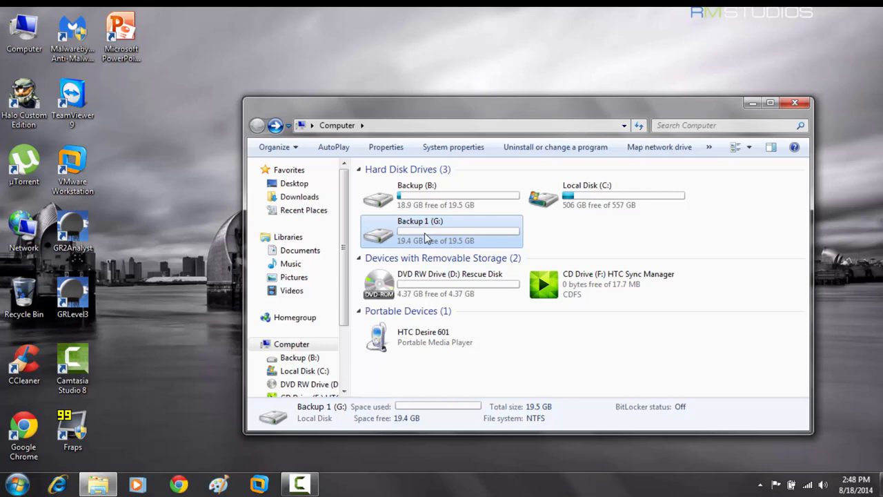
double_click(441, 231)
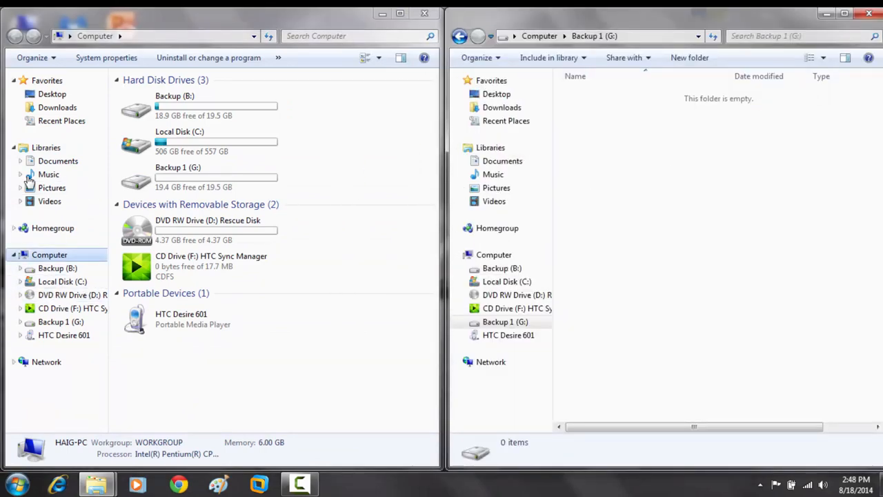
Copy the Pictures library to Backup 1 (G:) and open the copied folder.
click(52, 187)
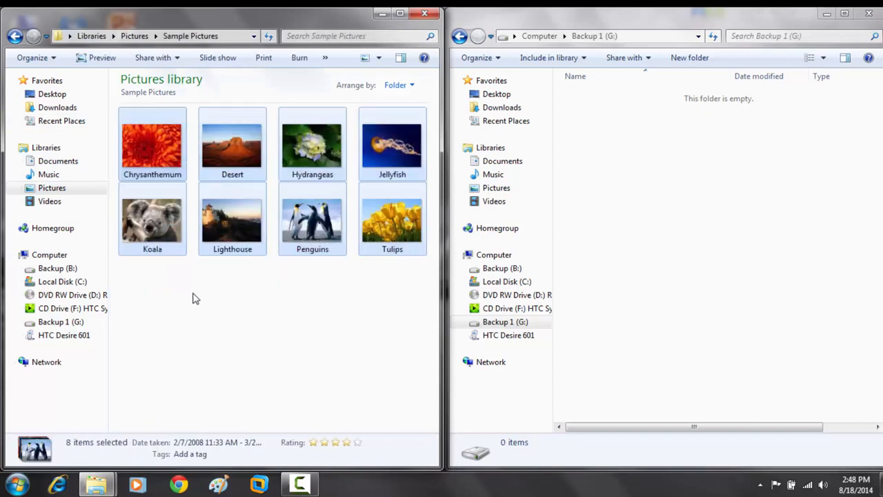
right_click(52, 188)
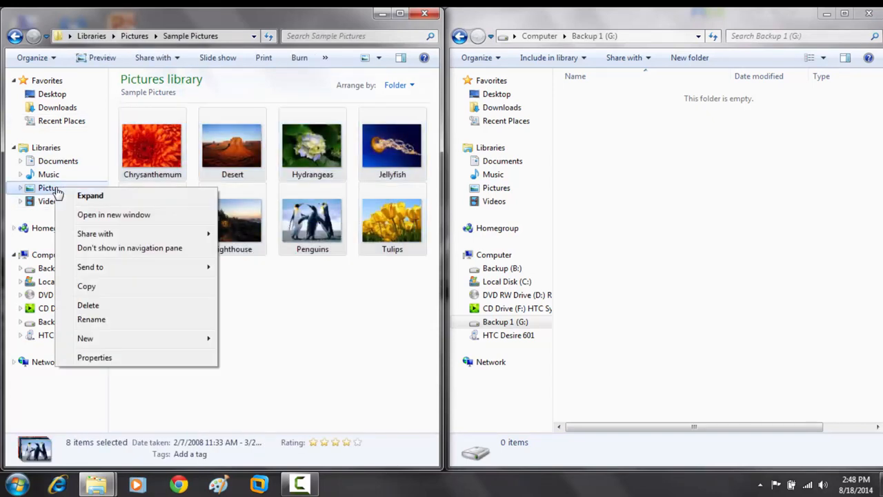
mouse_move(66, 220)
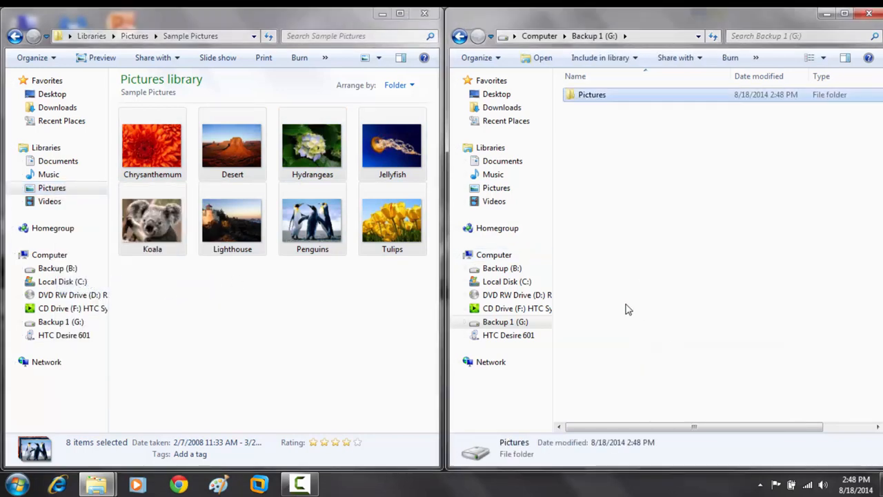
double_click(592, 94)
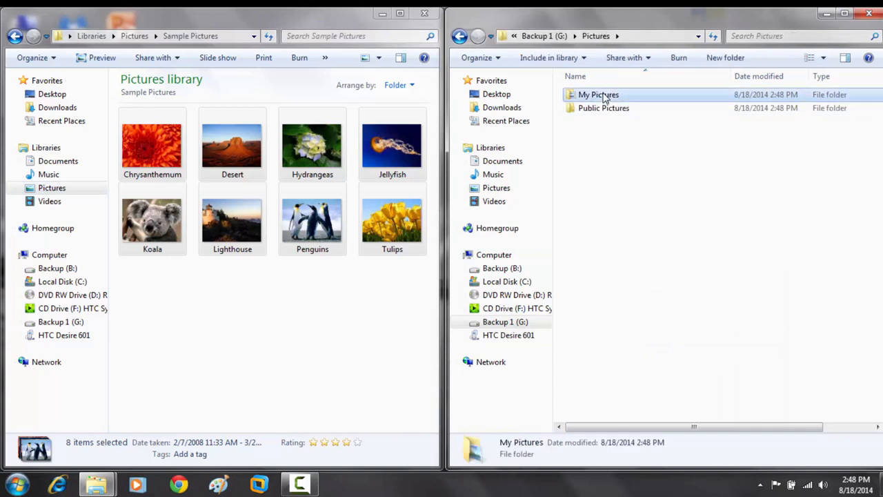
double_click(598, 94)
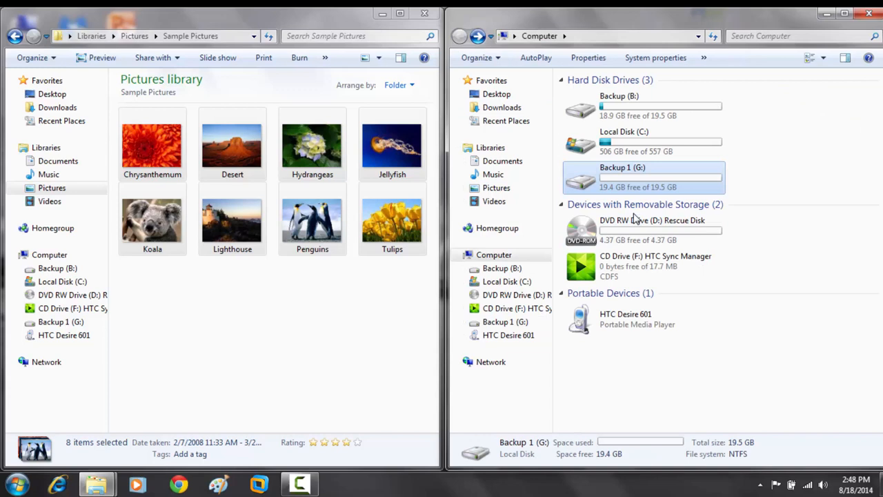
Return to the G: drive root, then copy the Music and Documents libraries there.
double_click(661, 177)
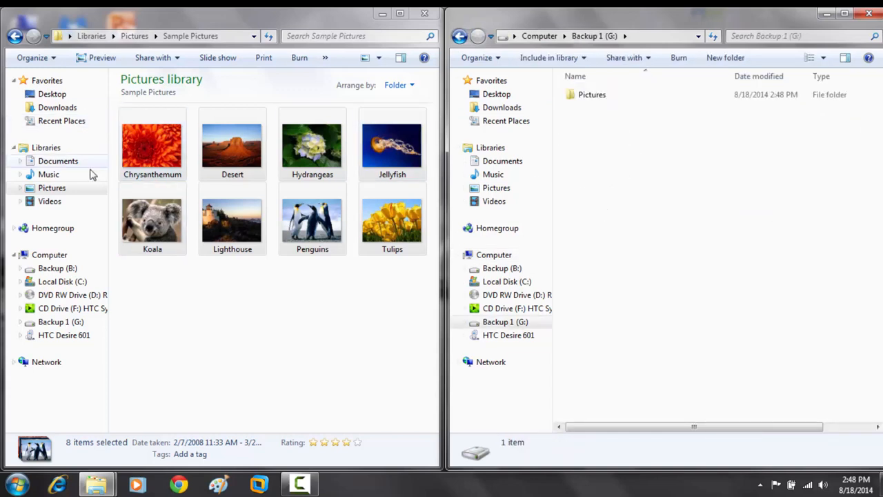
right_click(48, 174)
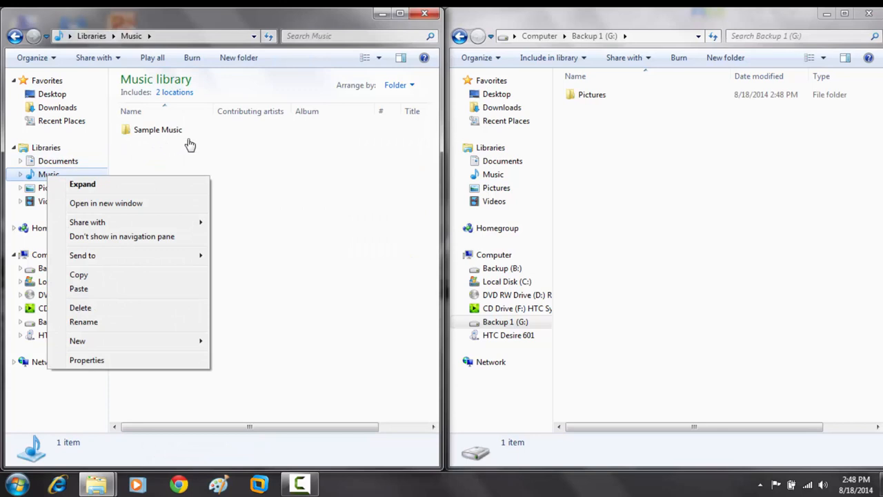
mouse_move(110, 245)
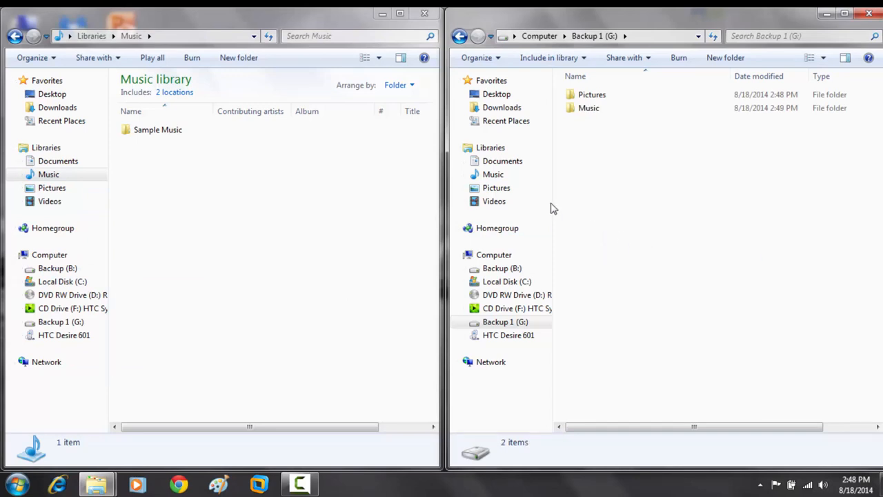
click(58, 161)
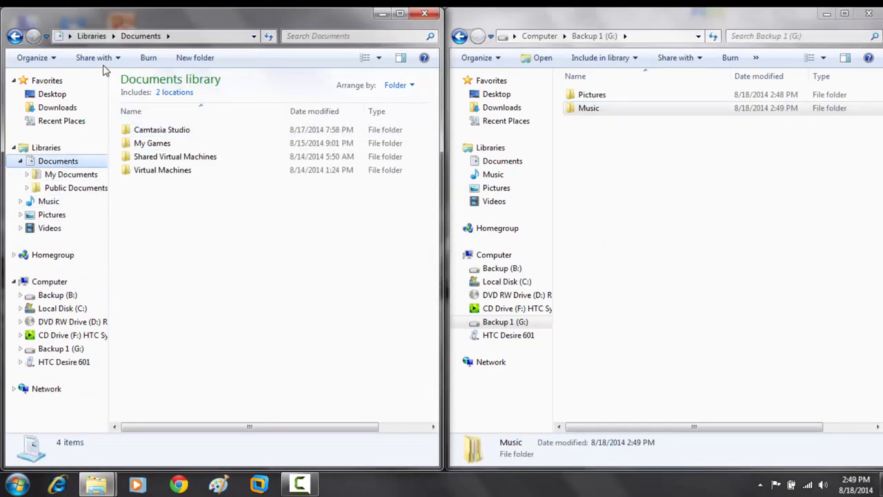
right_click(58, 161)
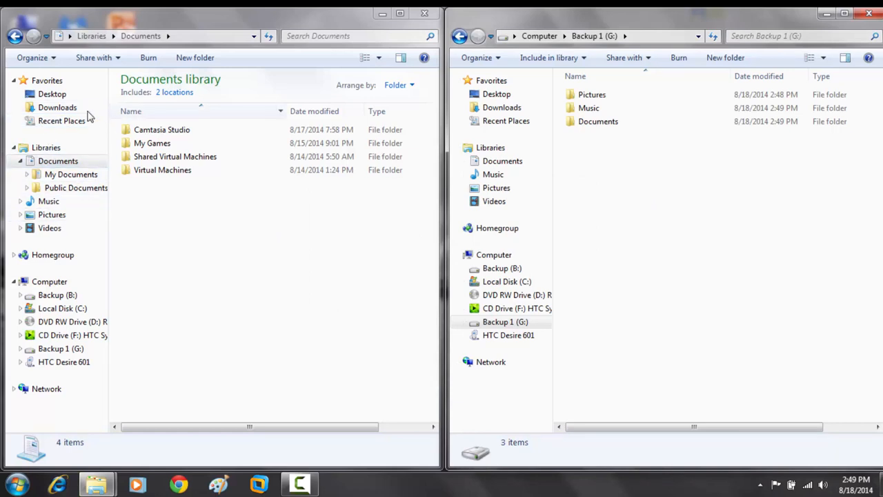
Copy the Haig user folder from C:\Users and paste it onto Backup 1 (G:).
click(62, 308)
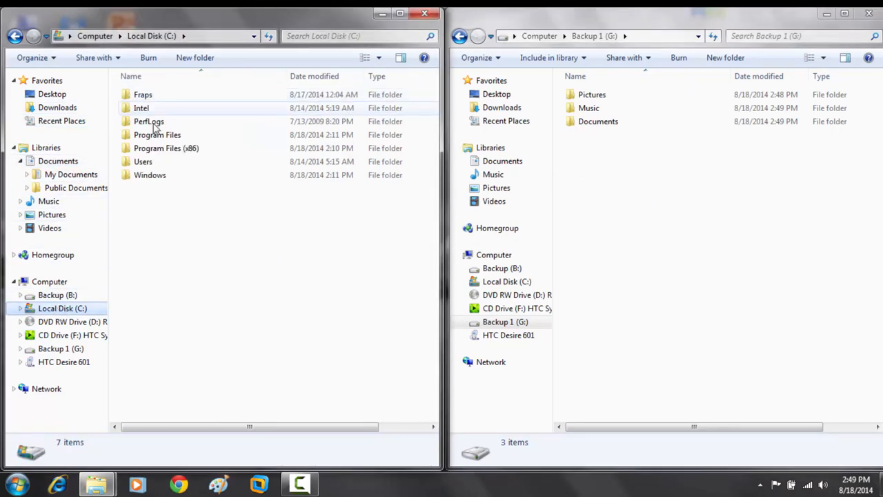
double_click(143, 161)
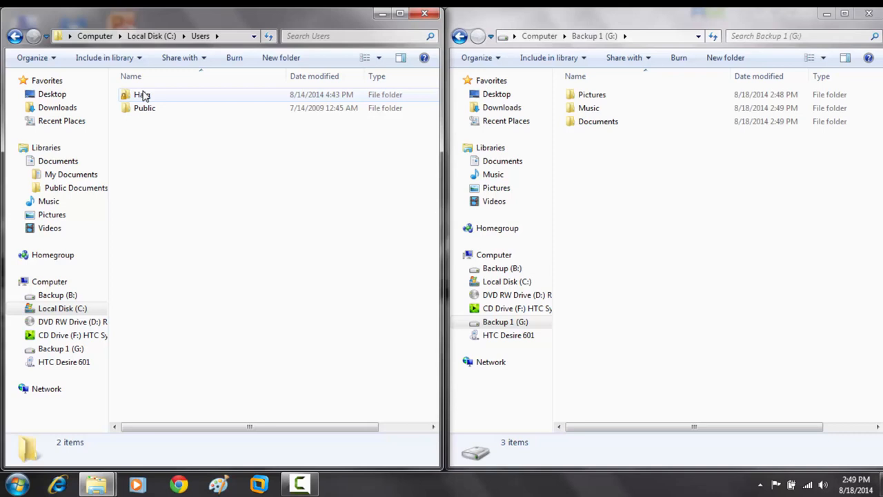
right_click(138, 95)
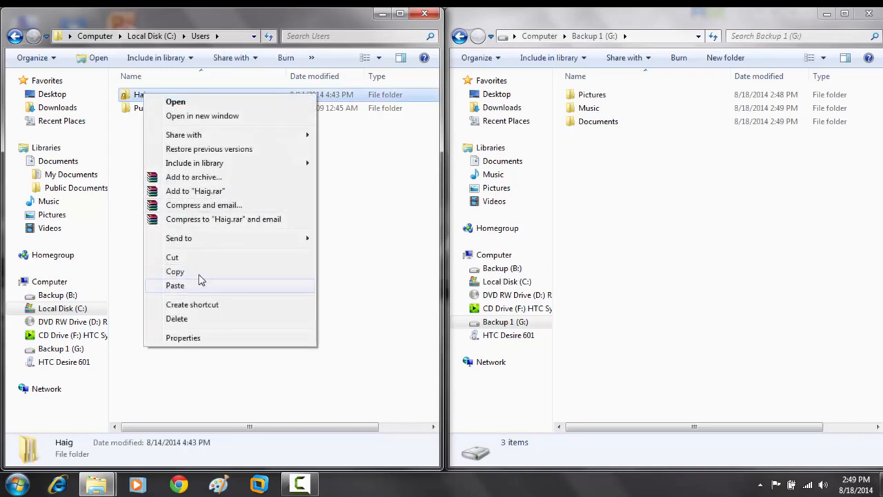
right_click(669, 338)
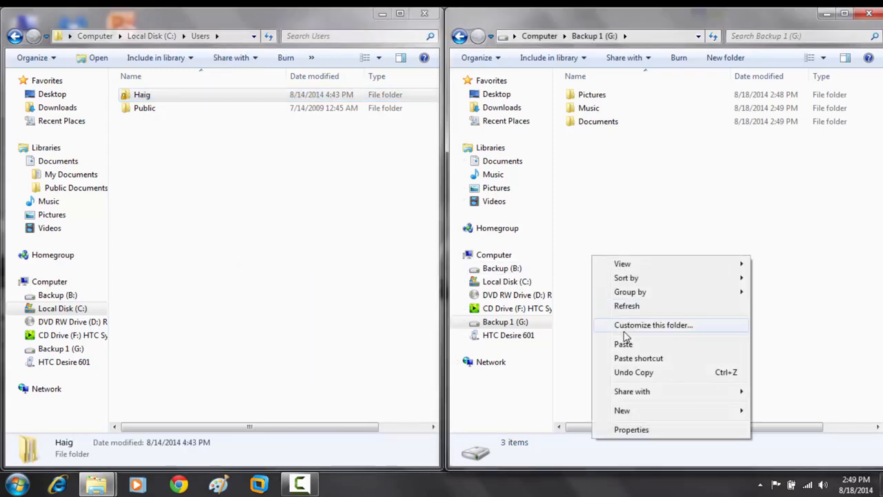
click(599, 252)
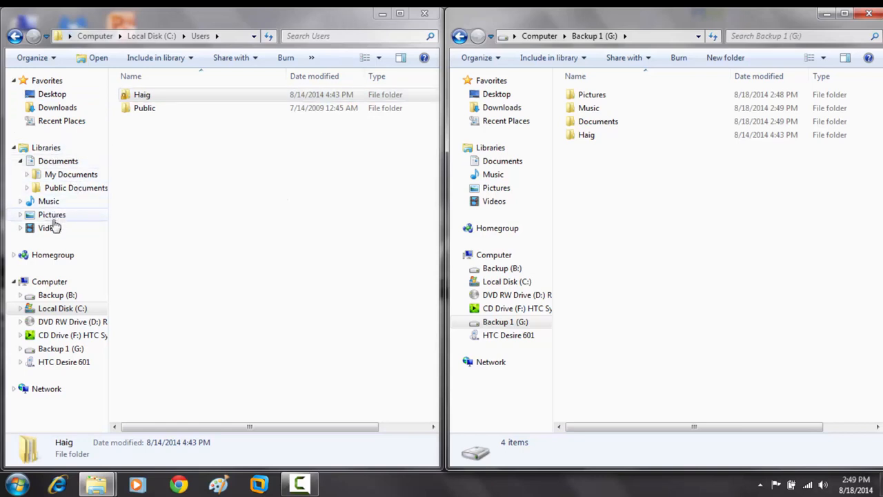
Copy Videos onto Backup 1 (G:), making five items, then close the library window.
click(49, 228)
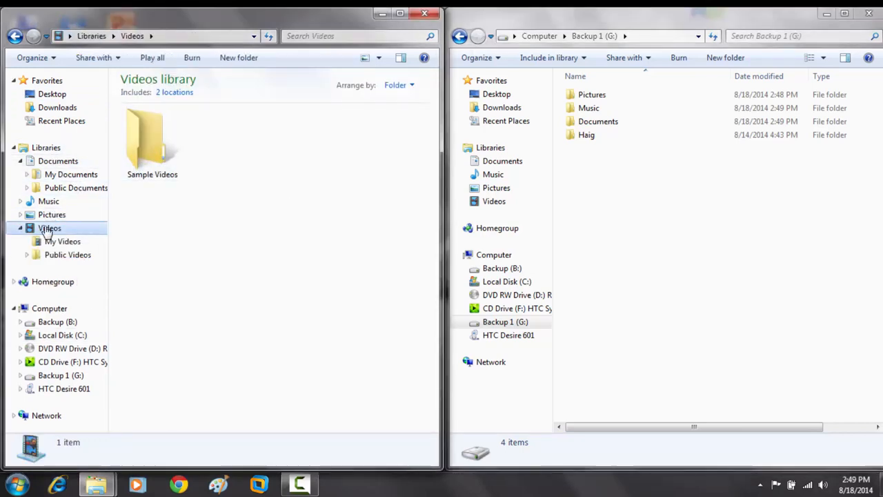
right_click(50, 228)
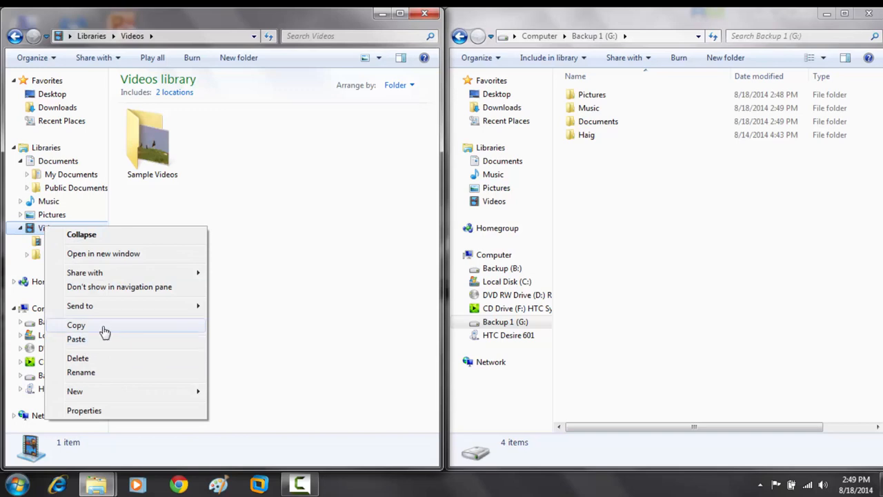
double_click(152, 138)
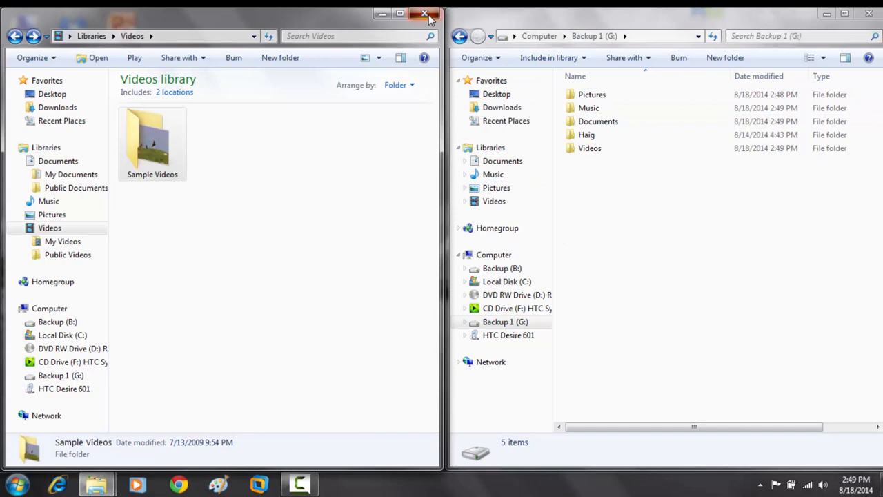
click(425, 13)
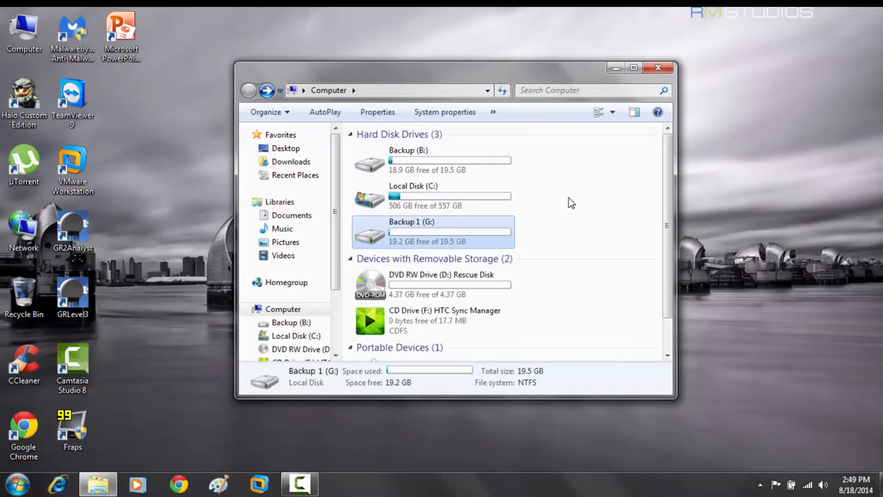
mouse_move(390, 229)
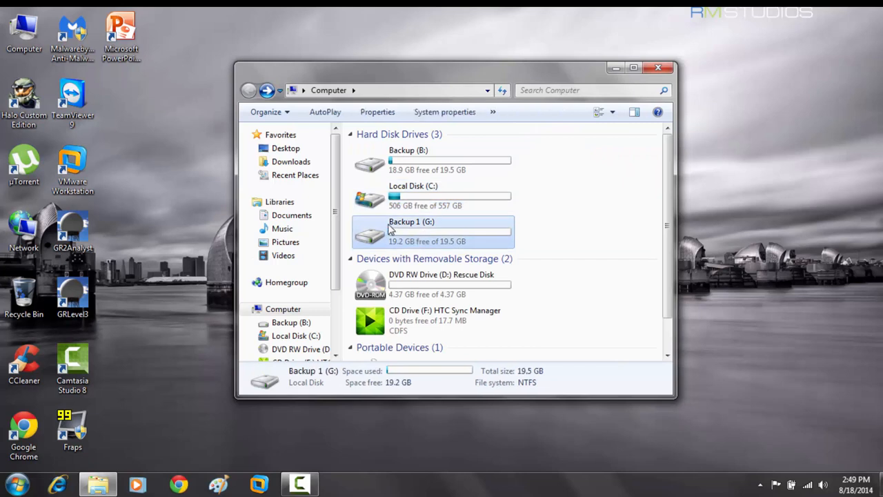
double_click(411, 231)
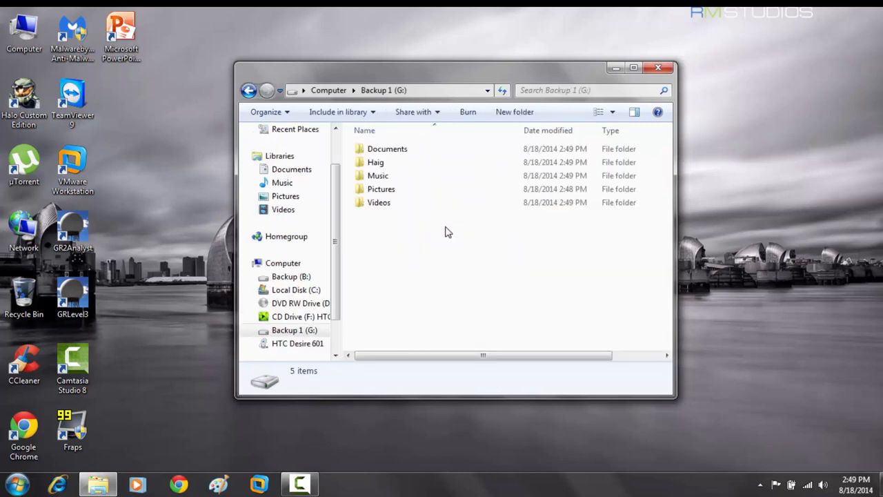
mouse_move(397, 176)
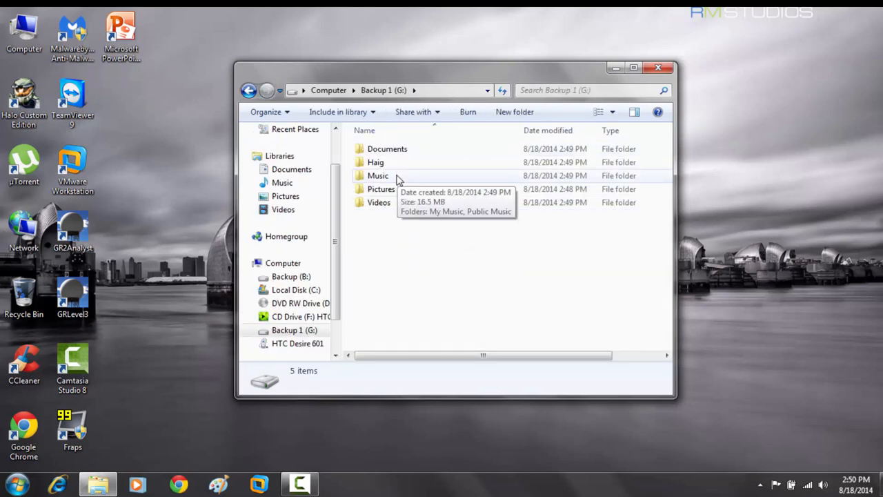
double_click(387, 149)
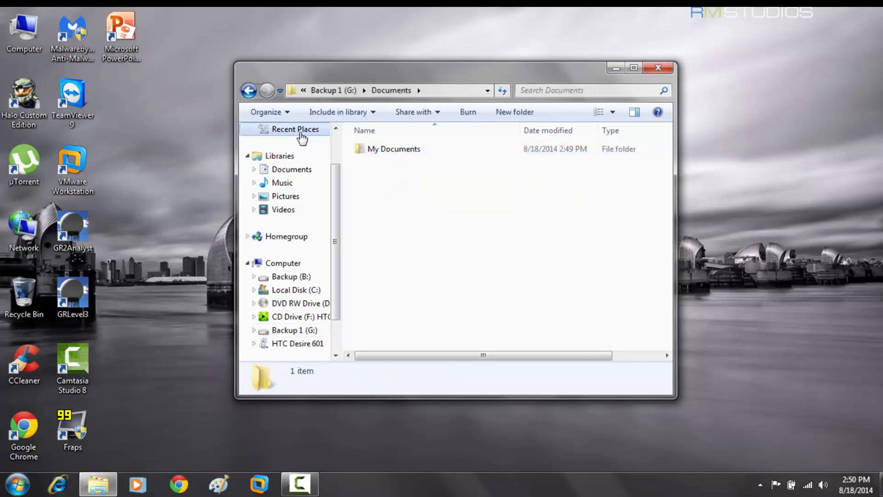
click(295, 129)
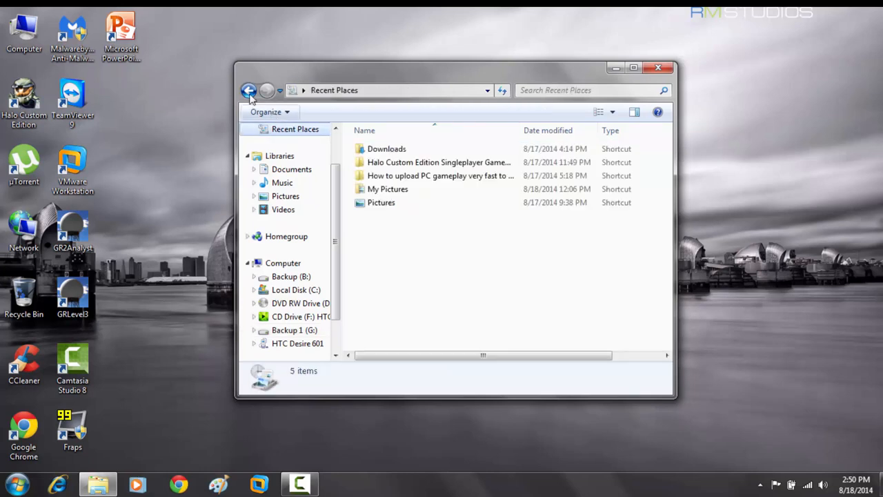
click(267, 91)
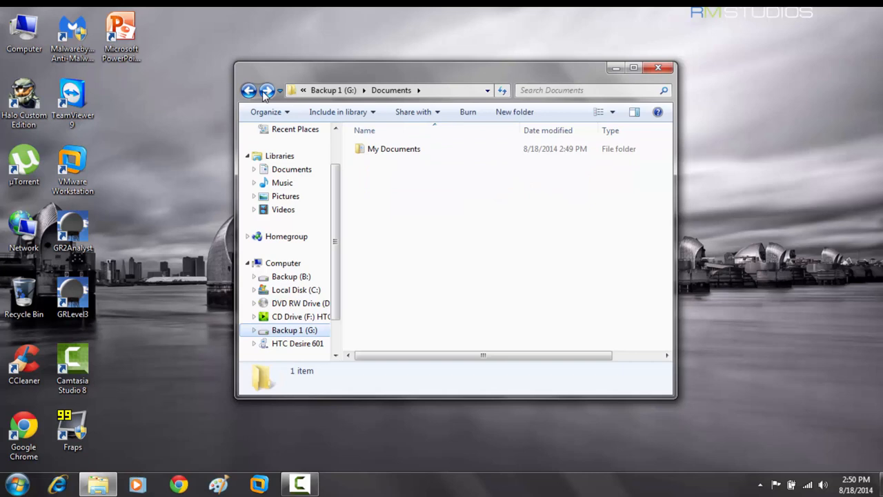
click(248, 90)
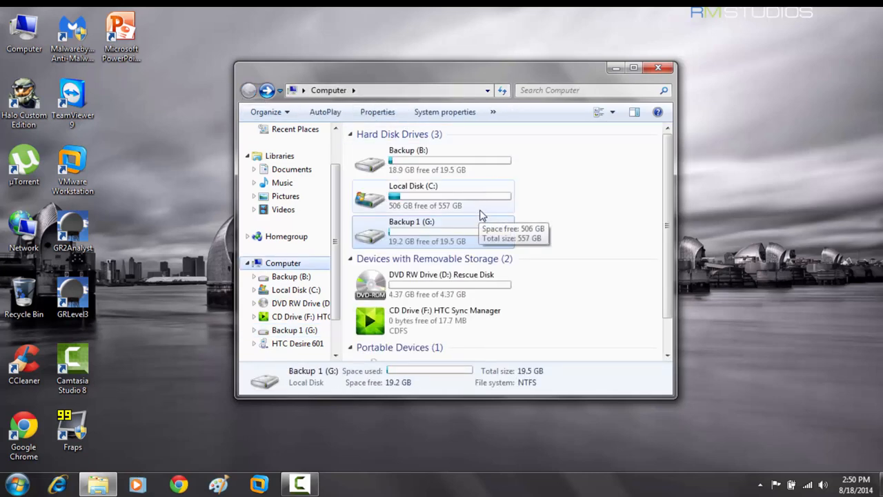
mouse_move(463, 172)
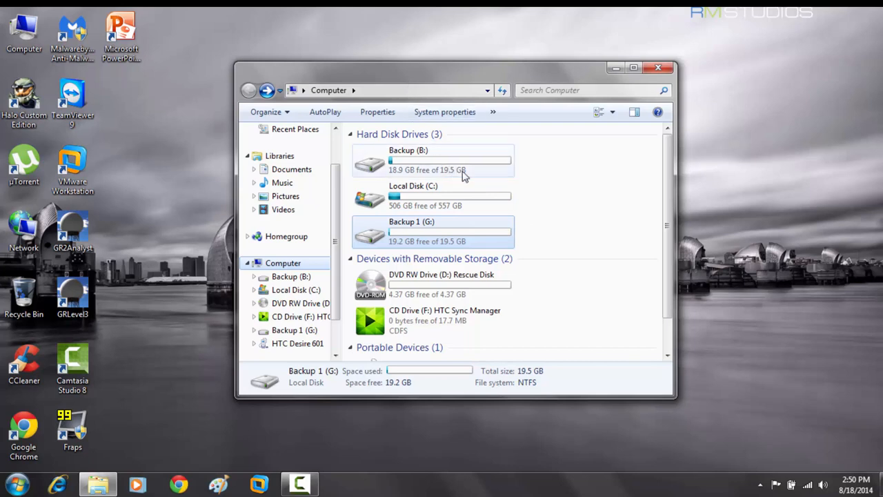